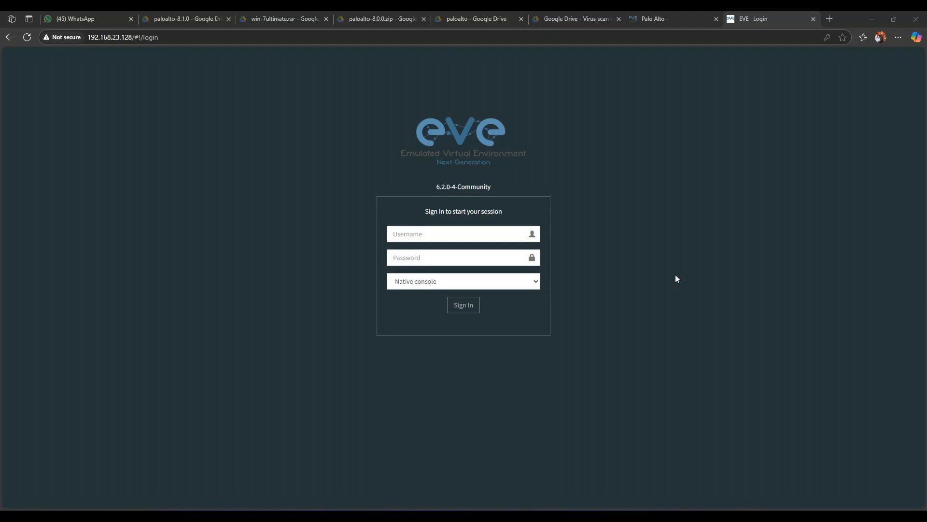
- Open the Palo Alto how-to guide and scroll down to the unl_wrapper fixpermissions command
{"action": "left_click", "coordinate": [662, 19]}
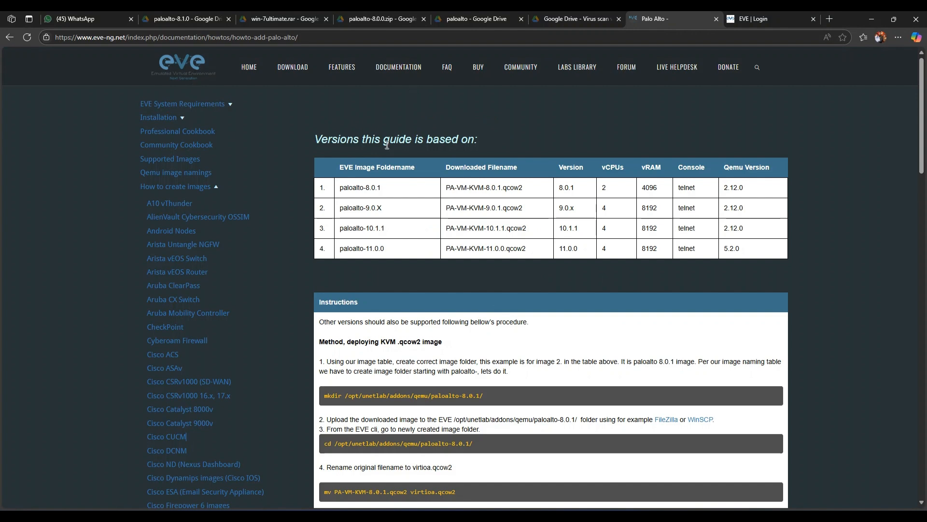
{"action": "scroll", "scroll_direction": "down", "scroll_amount": 3}
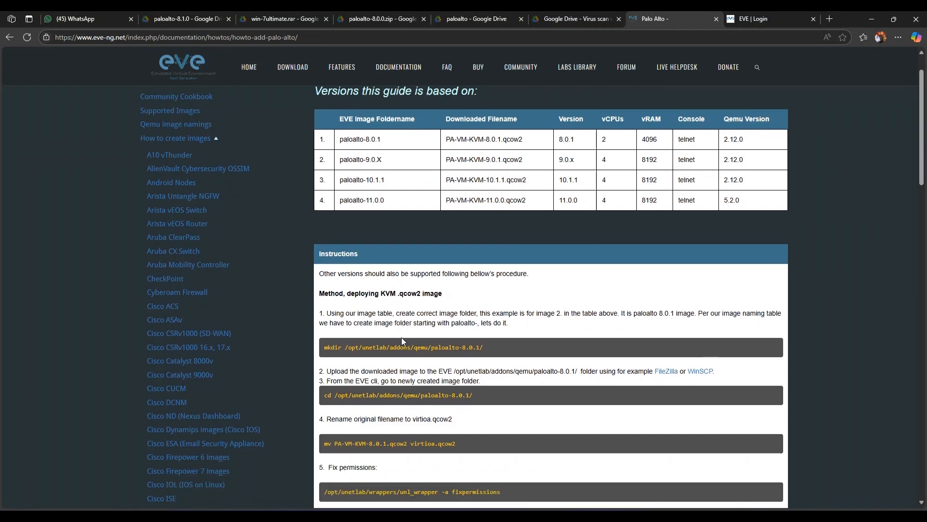
{"action": "mouse_move", "coordinate": [516, 220]}
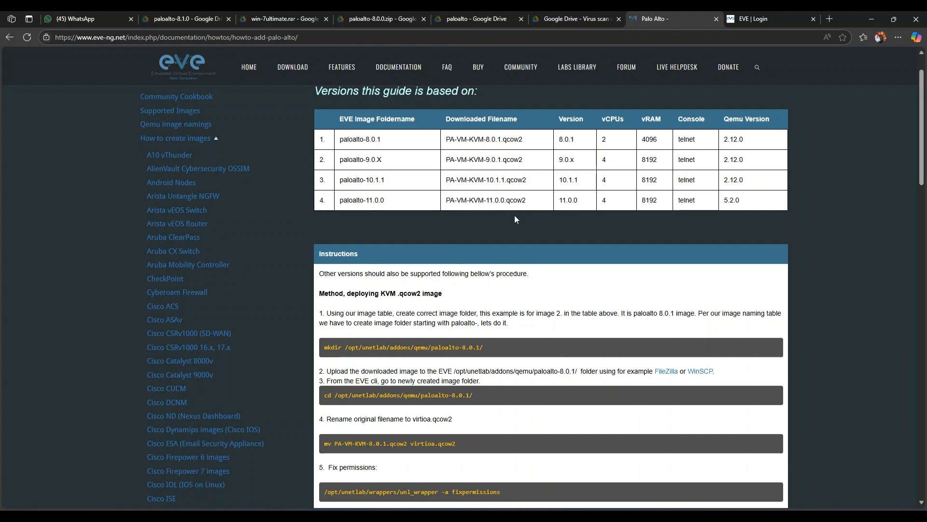
{"action": "scroll", "scroll_direction": "down", "scroll_amount": 3}
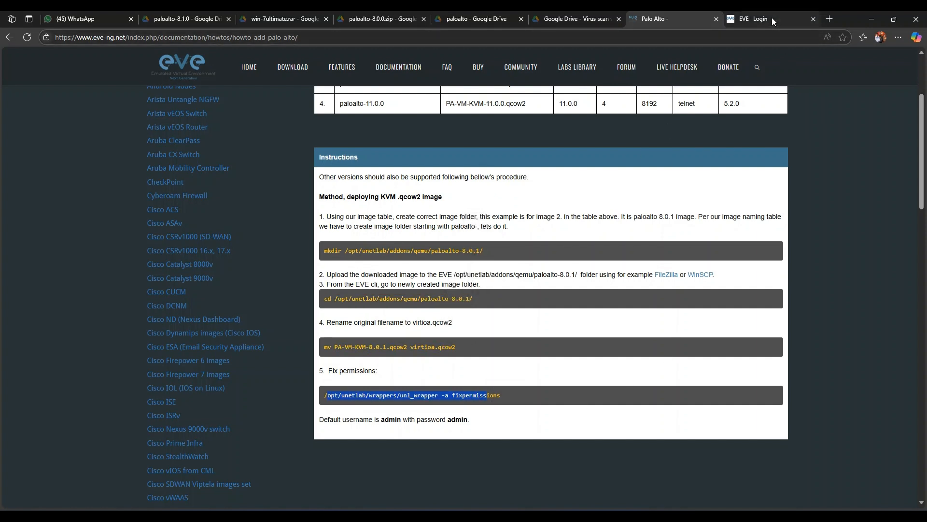
{"action": "mouse_move", "coordinate": [655, 488]}
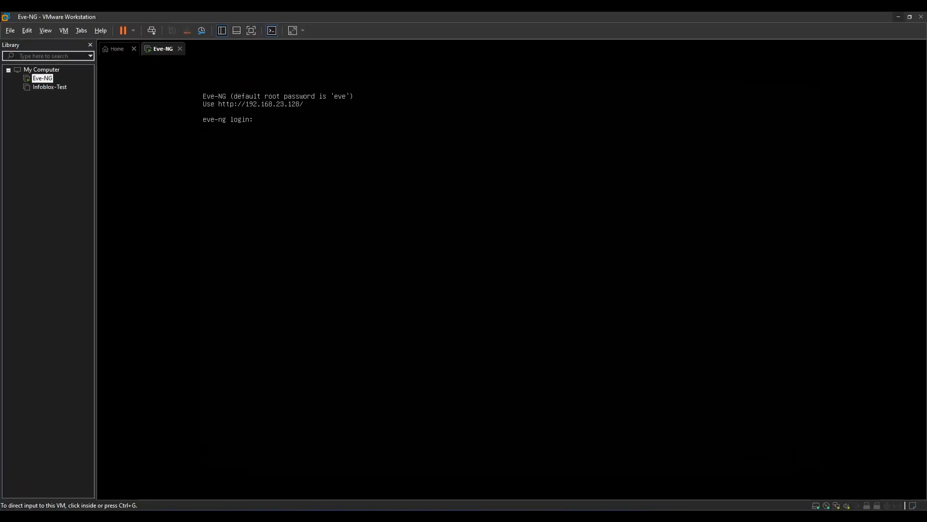
{"action": "left_click", "coordinate": [414, 236]}
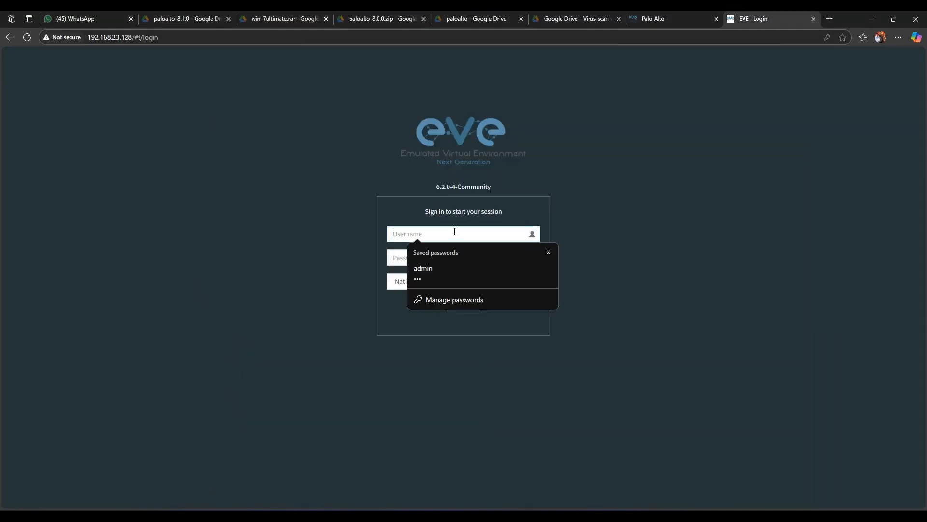
- Log in with the saved admin credentials using the Html5 console
{"action": "left_click", "coordinate": [424, 271]}
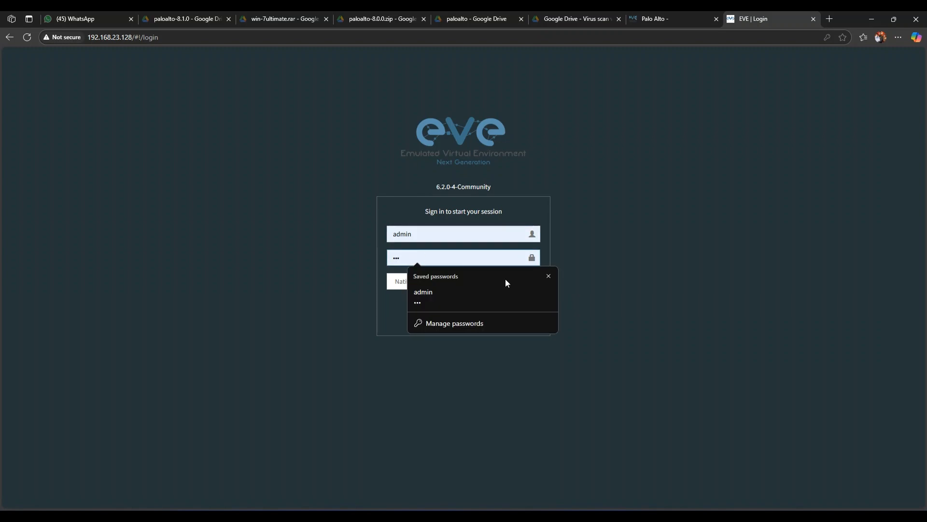
{"action": "left_click", "coordinate": [548, 276]}
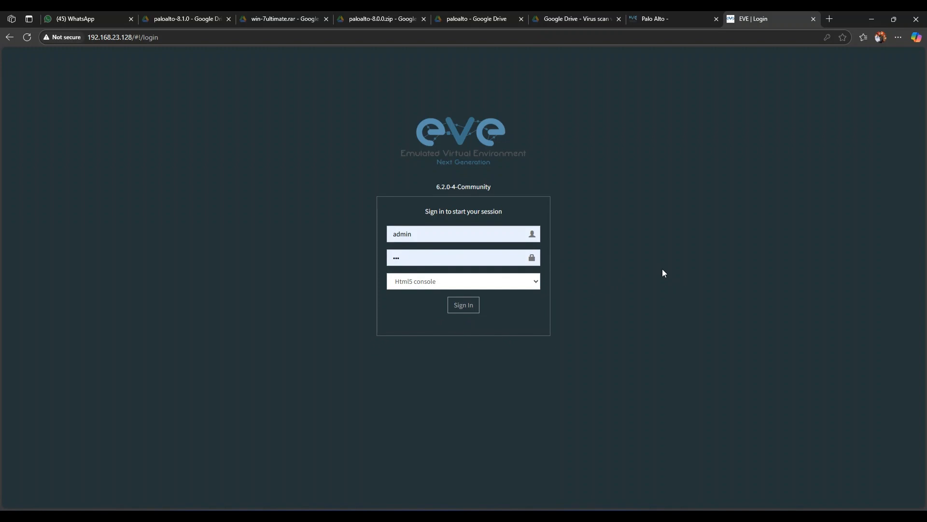
{"action": "left_click", "coordinate": [463, 305]}
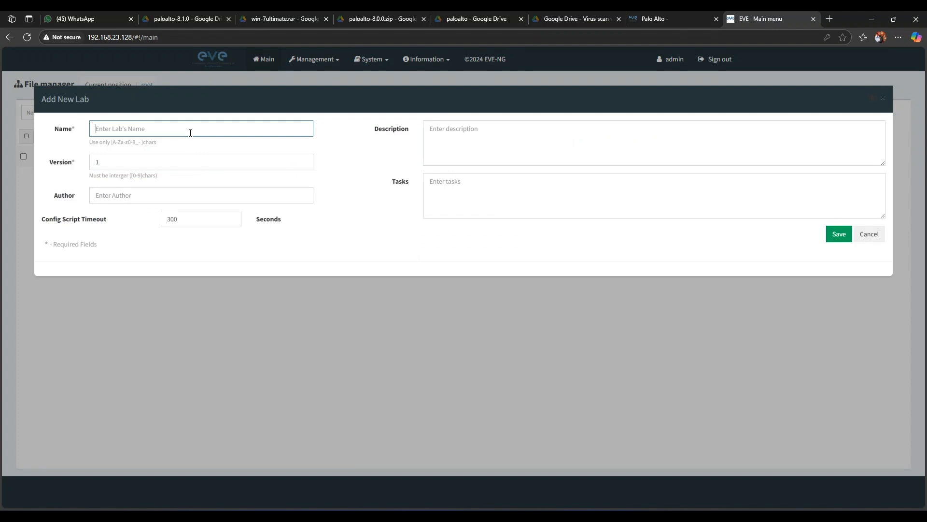
- Save a new lab named 'Paloalto FW' and search node templates for Palo Alto
{"action": "type", "text": "Paloalto FW"}
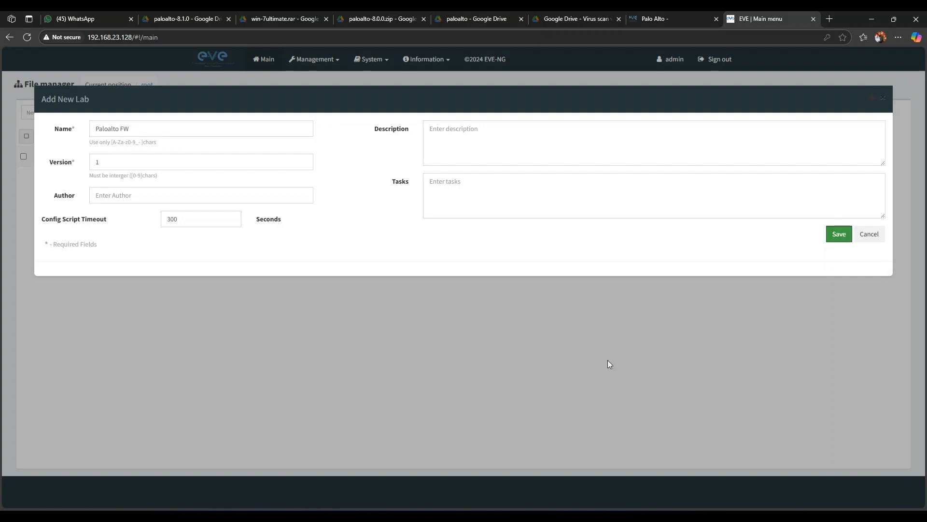
{"action": "left_click", "coordinate": [839, 233]}
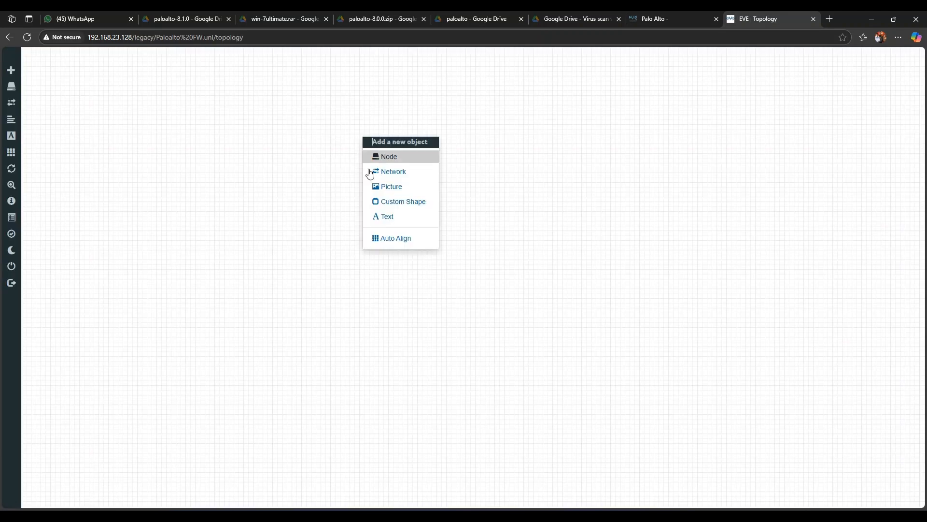
{"action": "left_click", "coordinate": [389, 157]}
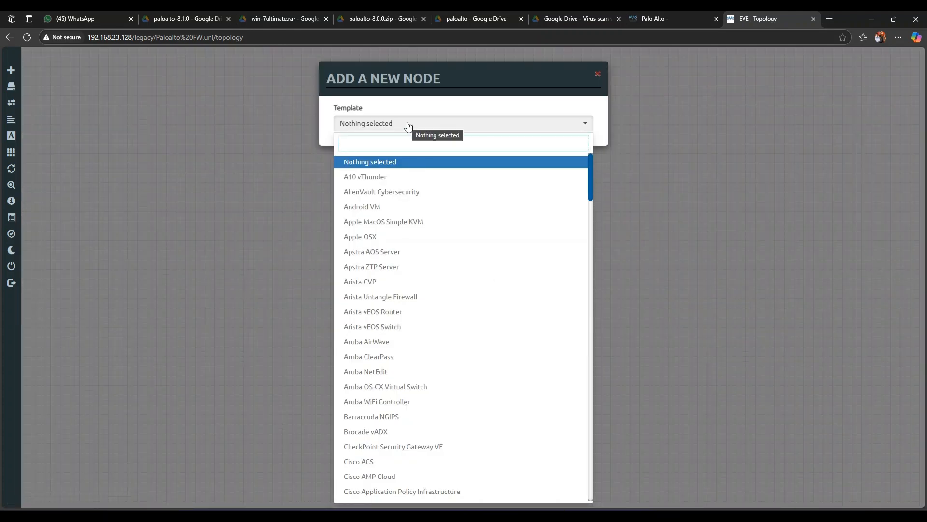
{"action": "type", "text": "pal"}
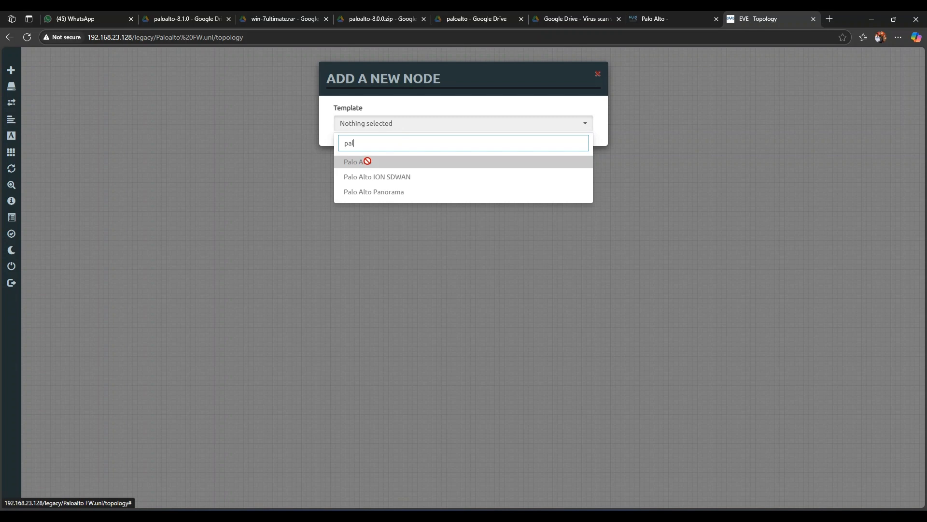
{"action": "left_click", "coordinate": [597, 74]}
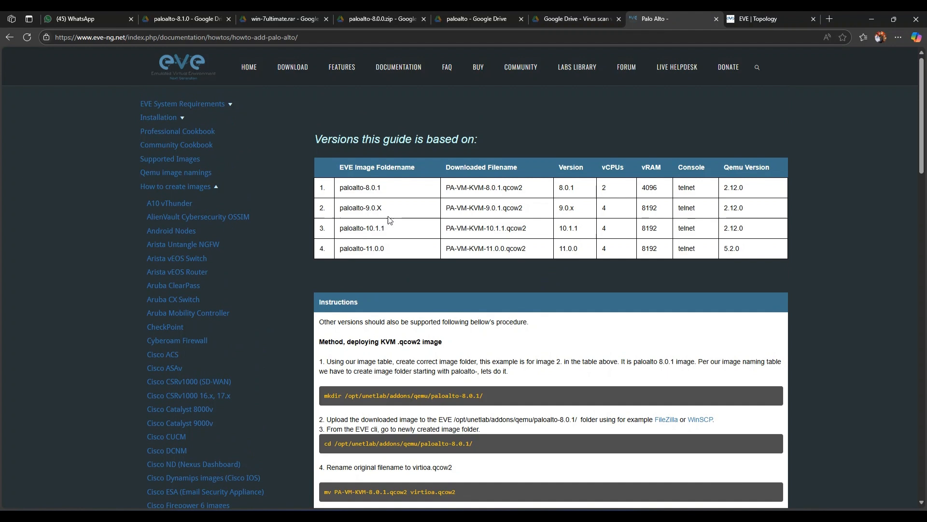
{"action": "mouse_move", "coordinate": [350, 256]}
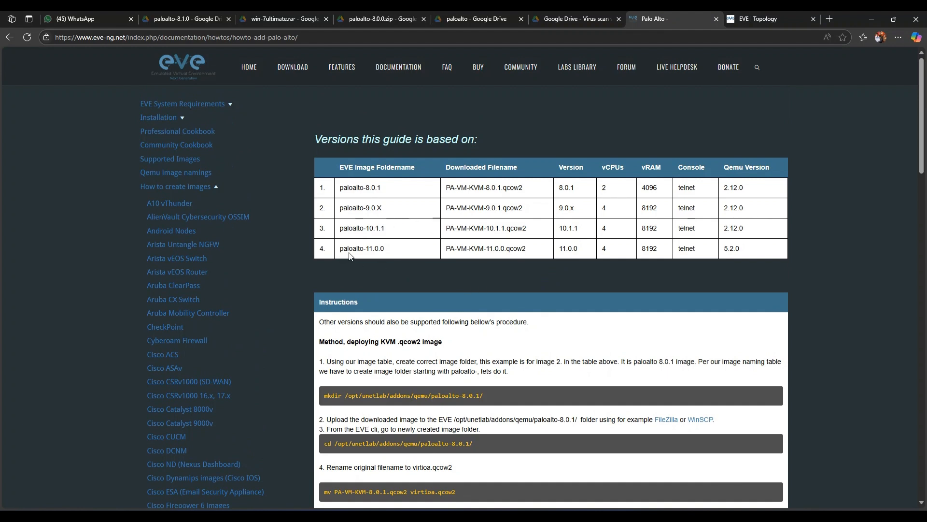
{"action": "mouse_move", "coordinate": [422, 362]}
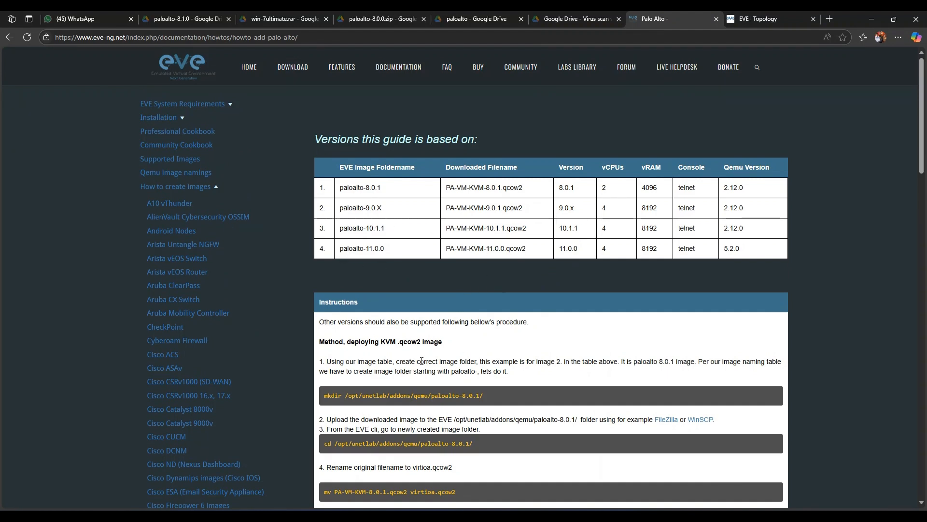
- Scroll through the guide's version table and highlight qcow2 in the image filename
{"action": "scroll", "scroll_direction": "down", "scroll_amount": 3}
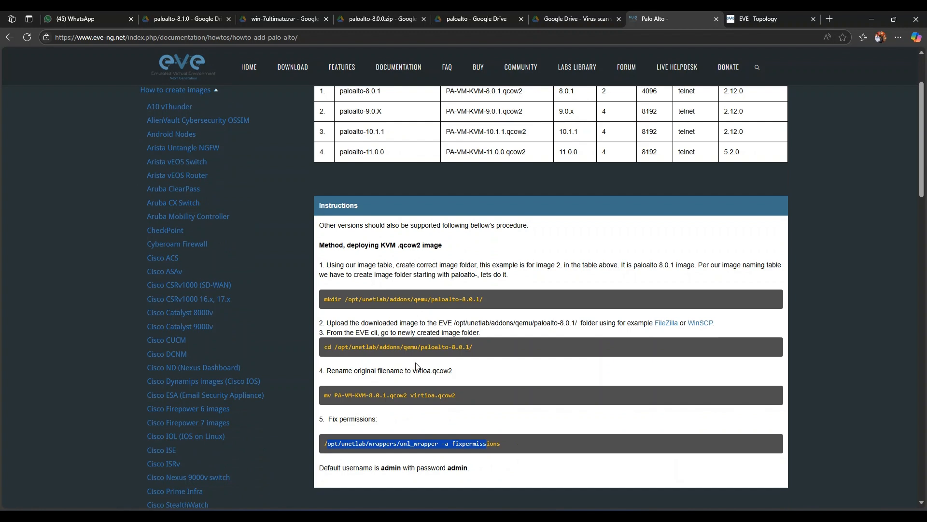
{"action": "mouse_move", "coordinate": [514, 170]}
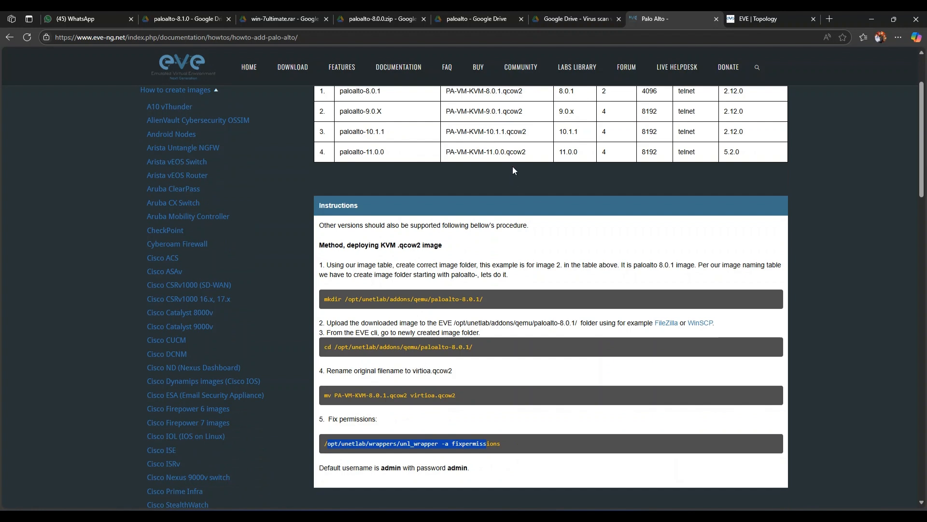
{"action": "double_click", "coordinate": [515, 152]}
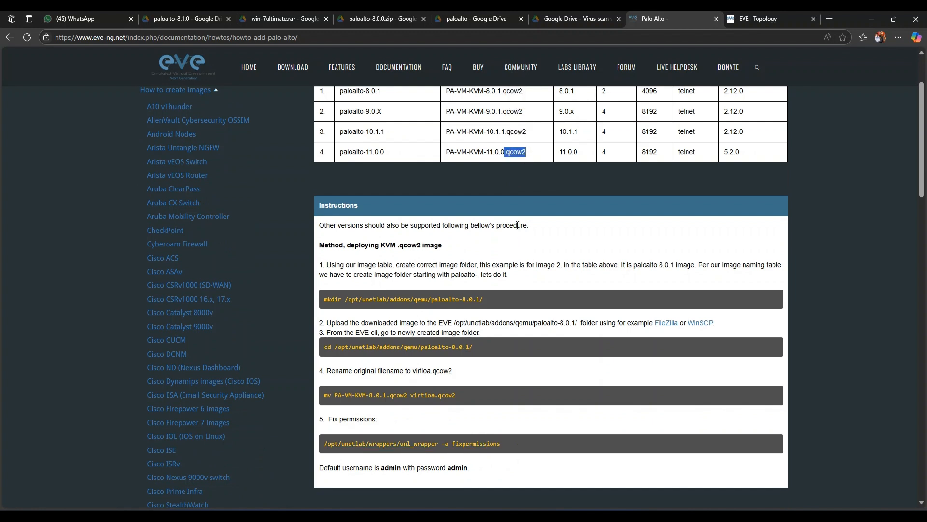
{"action": "mouse_move", "coordinate": [537, 293]}
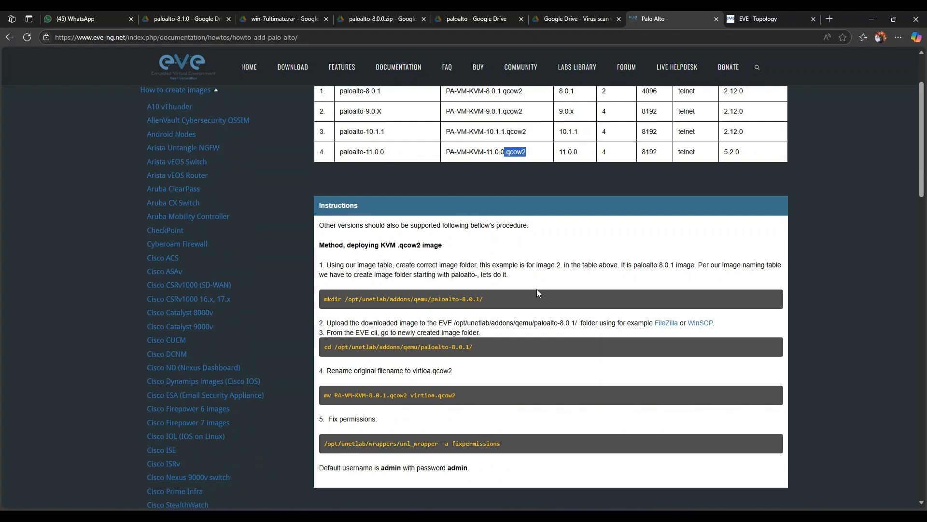
{"action": "mouse_move", "coordinate": [604, 228]}
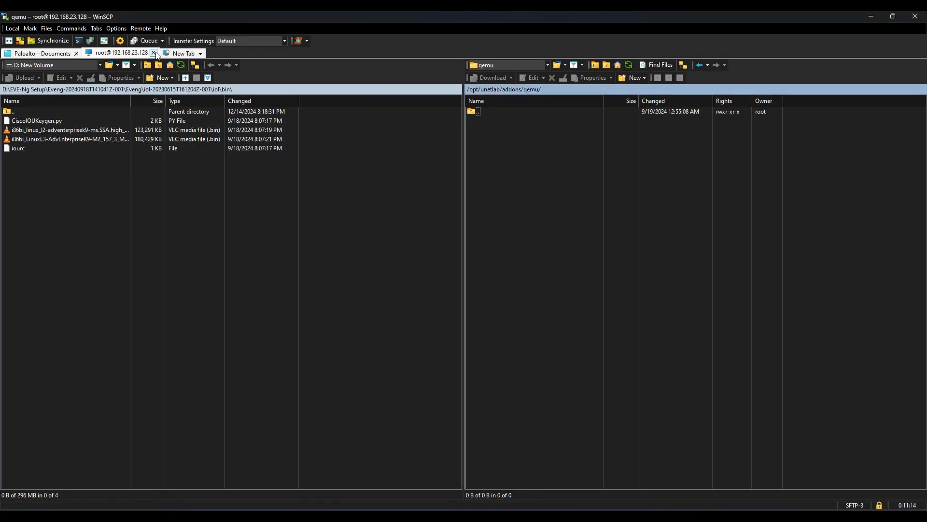
- Replace the old session with a new root login to the Eve NG site (192.168.23.128)
{"action": "left_click", "coordinate": [154, 53]}
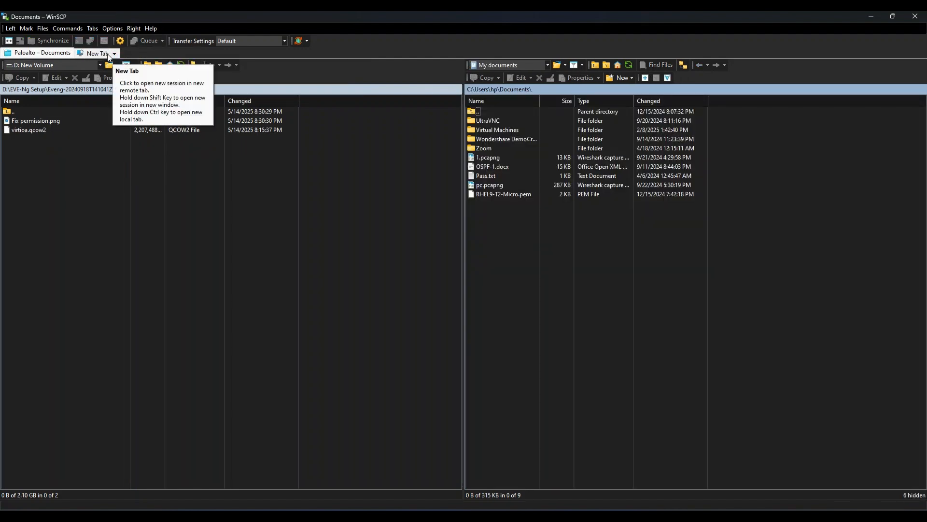
{"action": "left_click", "coordinate": [95, 52]}
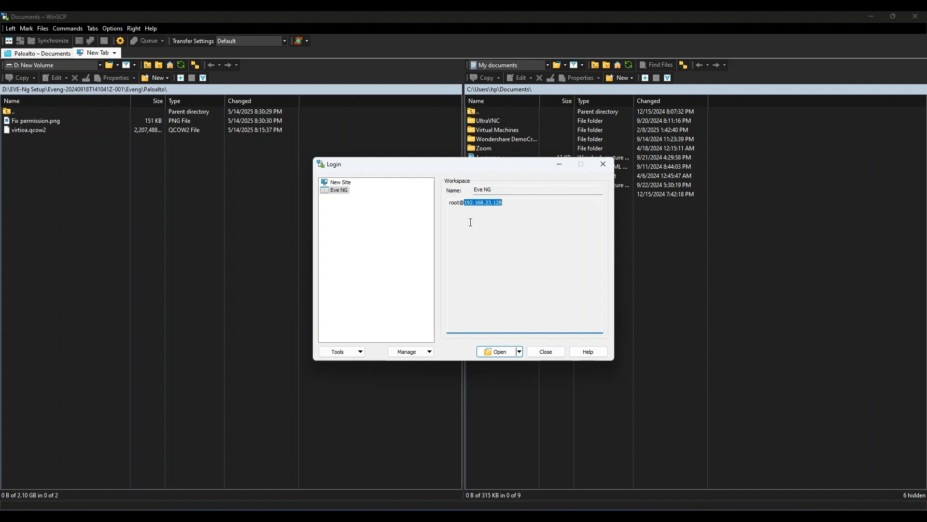
{"action": "triple_click", "coordinate": [475, 202]}
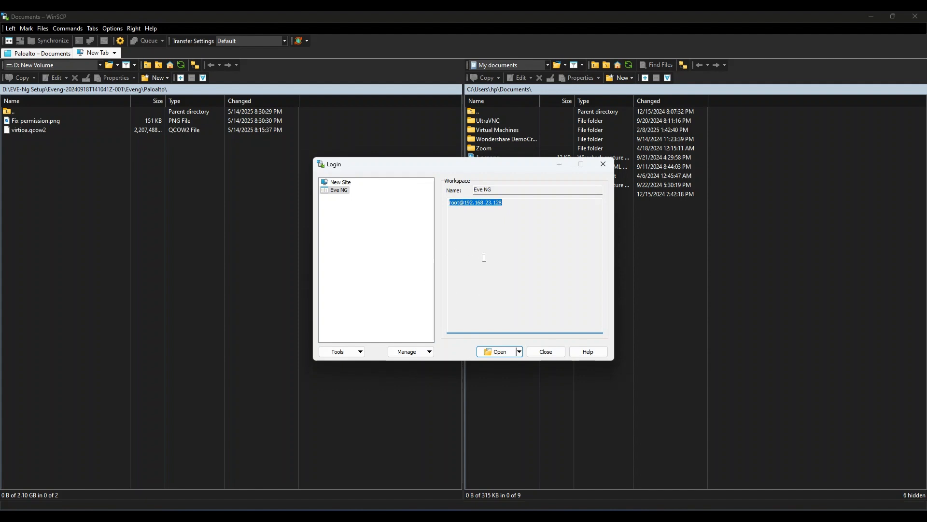
{"action": "left_click", "coordinate": [496, 351]}
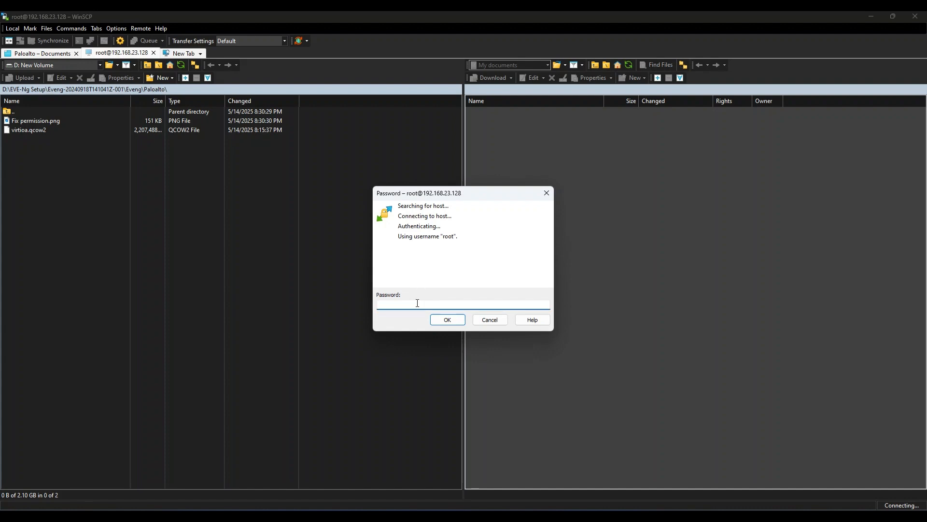
{"action": "type", "text": "***"}
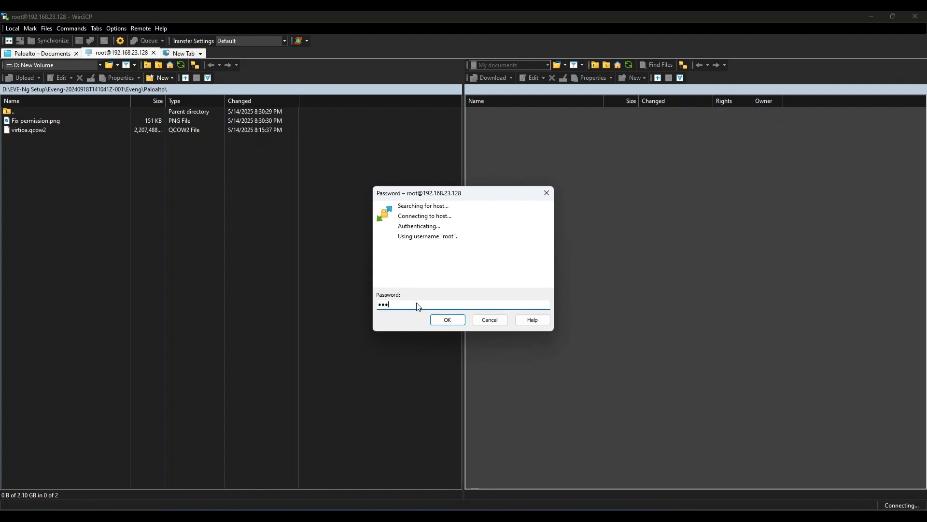
{"action": "left_click", "coordinate": [448, 319]}
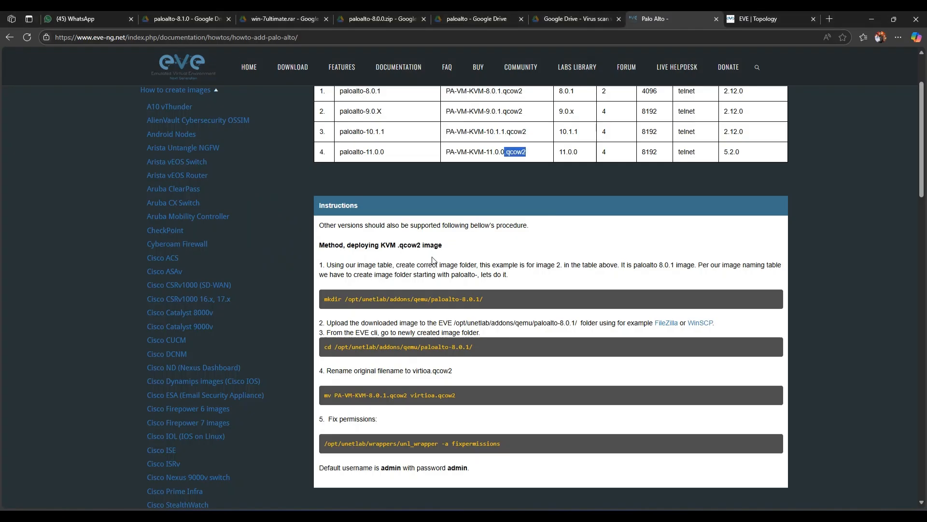
{"action": "scroll", "scroll_direction": "down", "scroll_amount": 3}
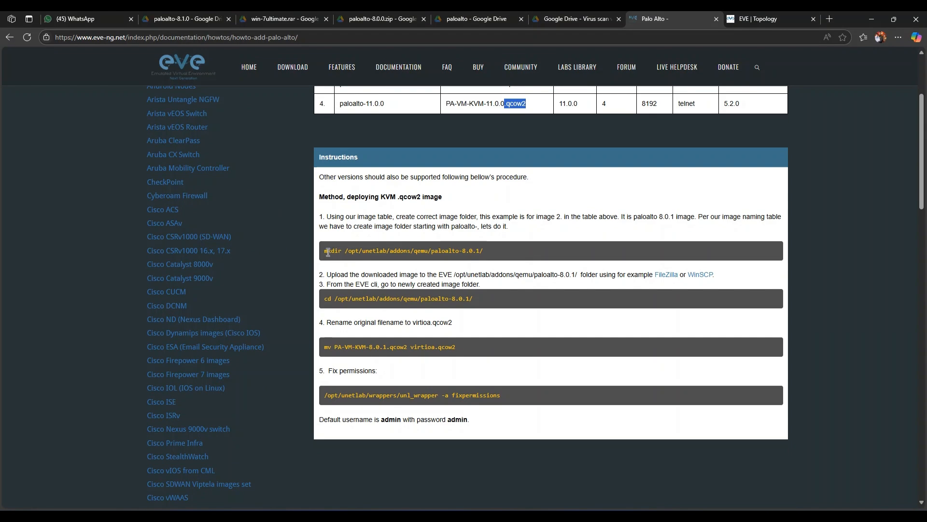
{"action": "double_click", "coordinate": [329, 250]}
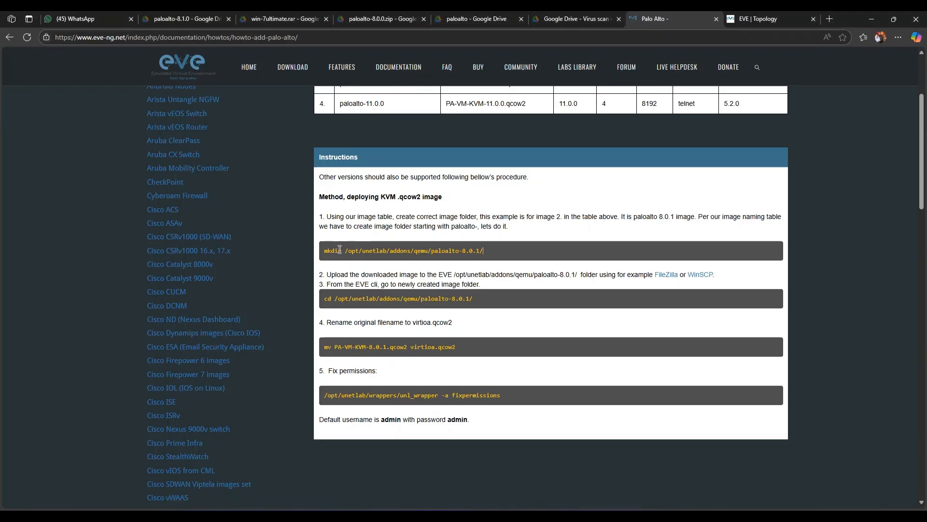
{"action": "mouse_move", "coordinate": [474, 250]}
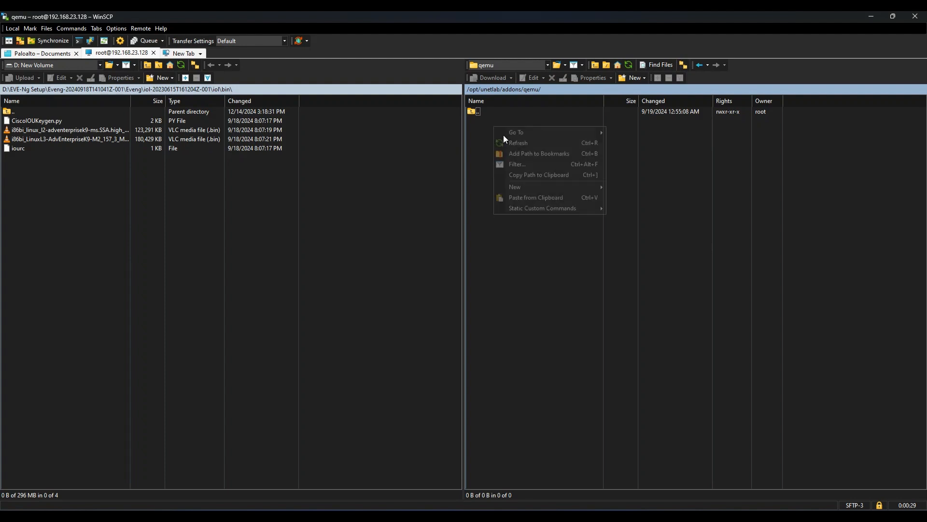
{"action": "mouse_move", "coordinate": [543, 187]}
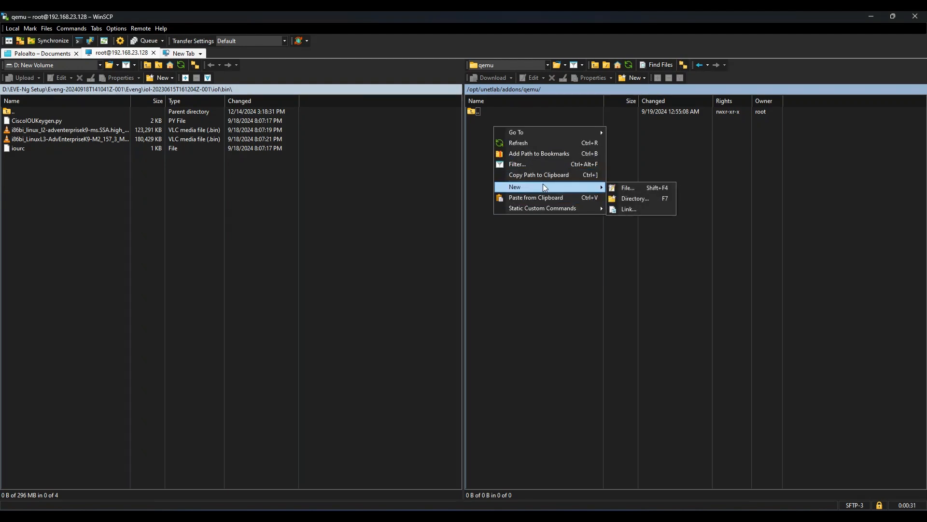
- Add a new directory paloalto-10.0.0 in the remote qemu addons folder
{"action": "left_click", "coordinate": [627, 187]}
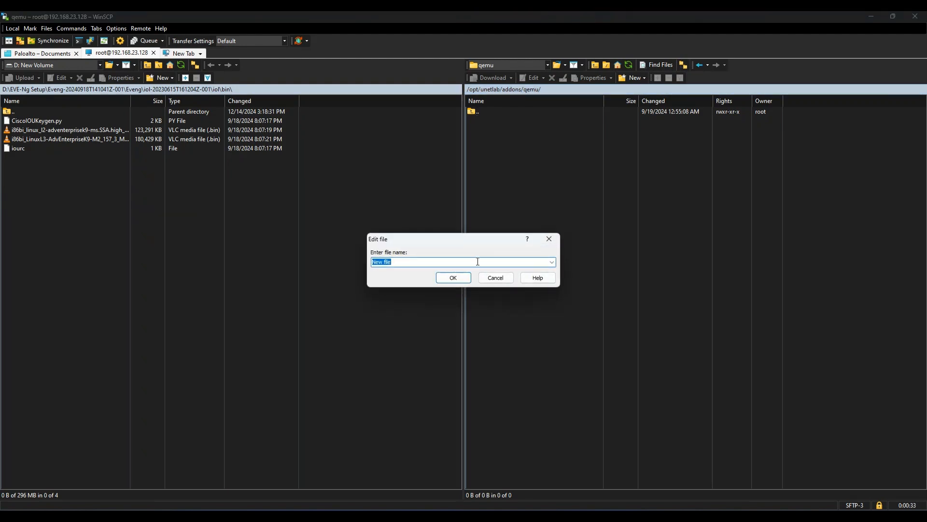
{"action": "mouse_move", "coordinate": [491, 258]}
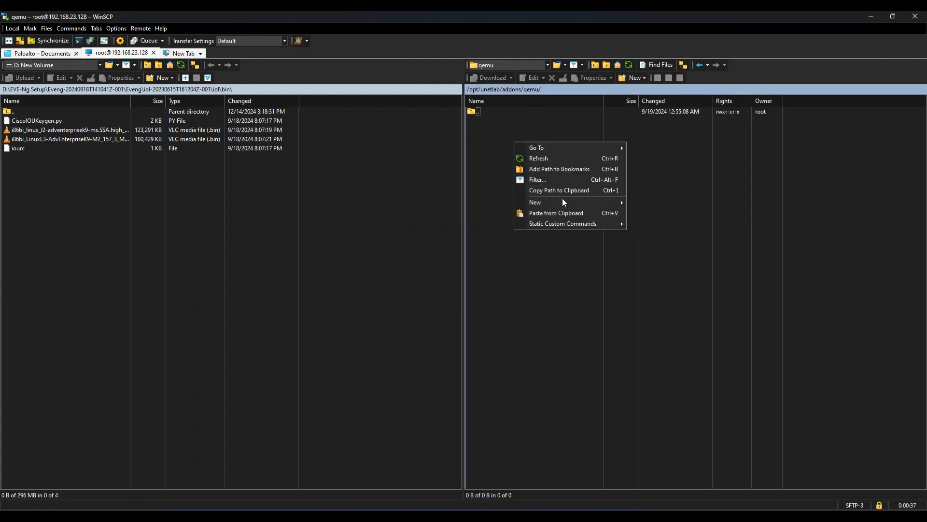
{"action": "left_click", "coordinate": [535, 202]}
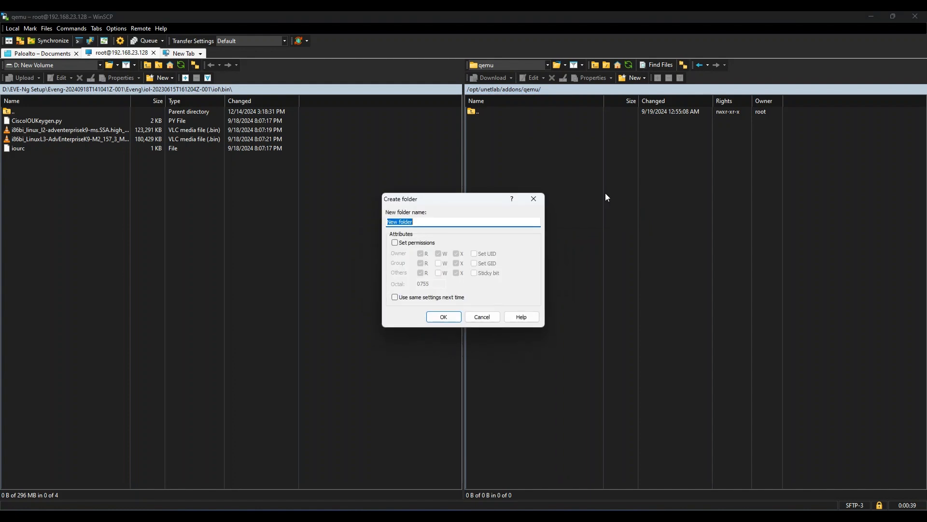
{"action": "type", "text": "paloalto-8.0"}
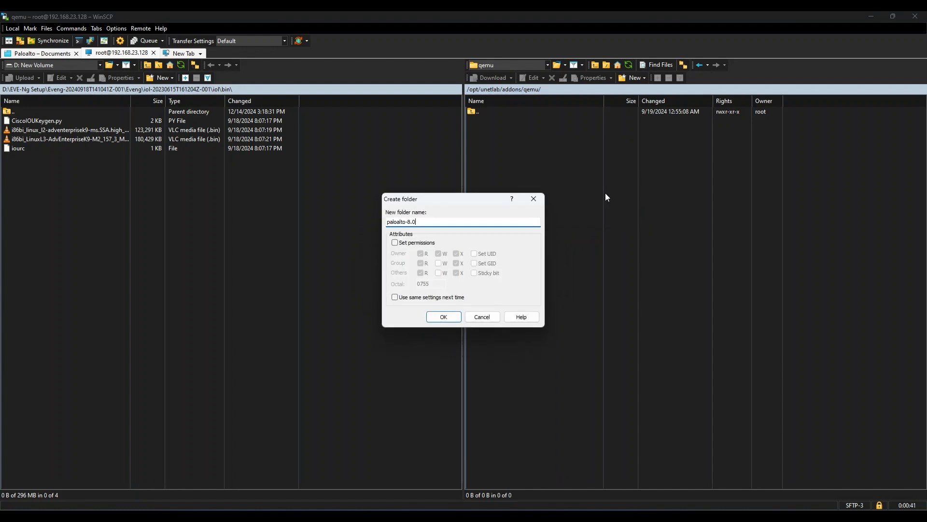
{"action": "type", "text": "paloalto-10."}
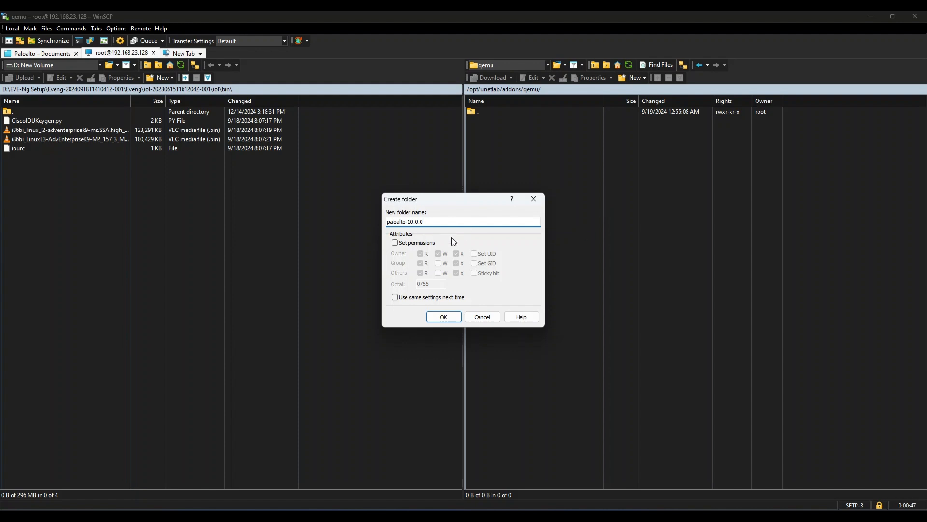
{"action": "left_click", "coordinate": [443, 316]}
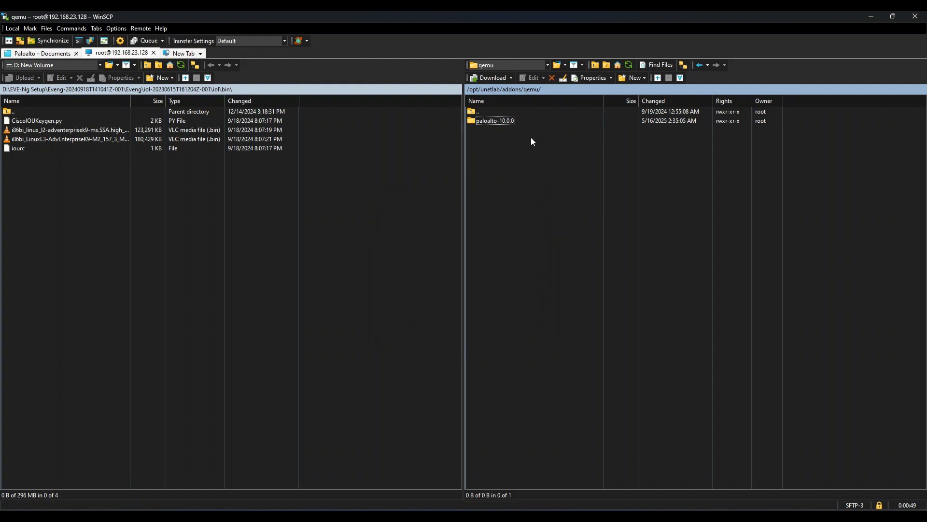
{"action": "mouse_move", "coordinate": [474, 144]}
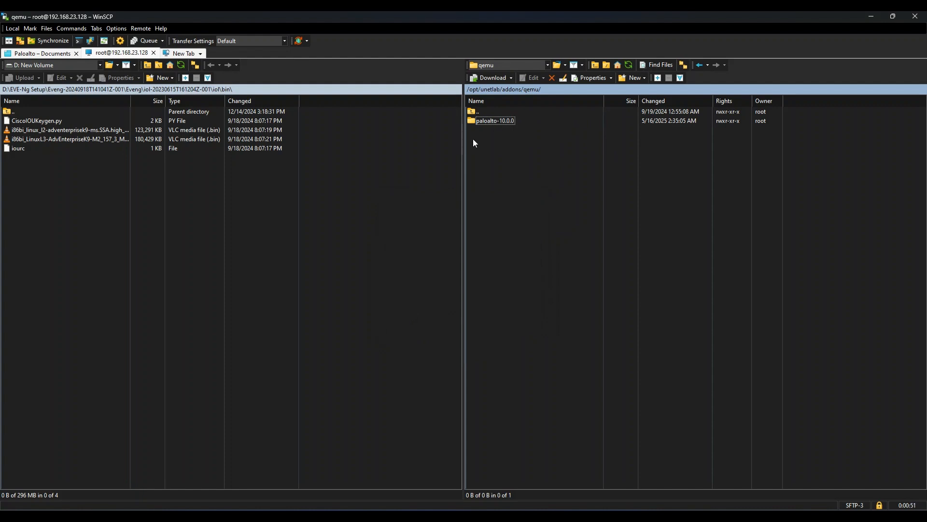
- Go up to the local Eveng folder and open the Paloalto image folder
{"action": "left_click", "coordinate": [495, 121]}
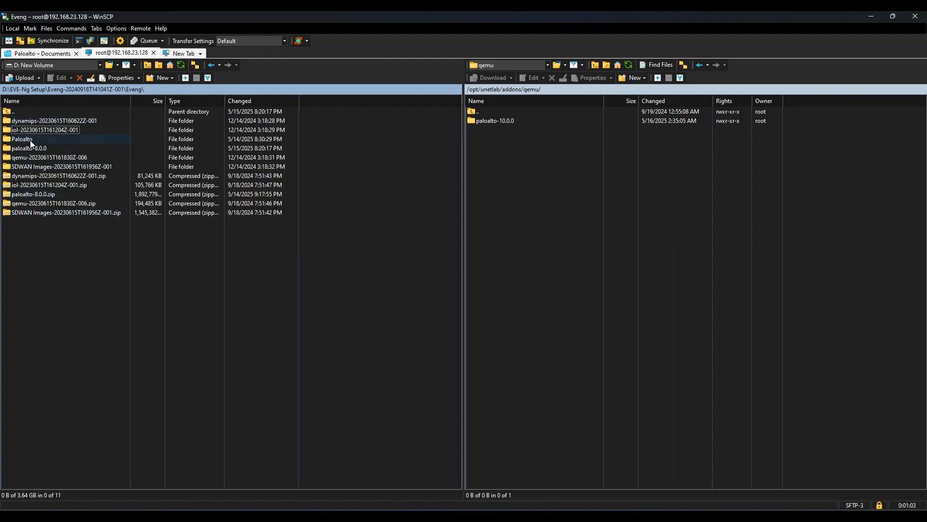
{"action": "double_click", "coordinate": [19, 138]}
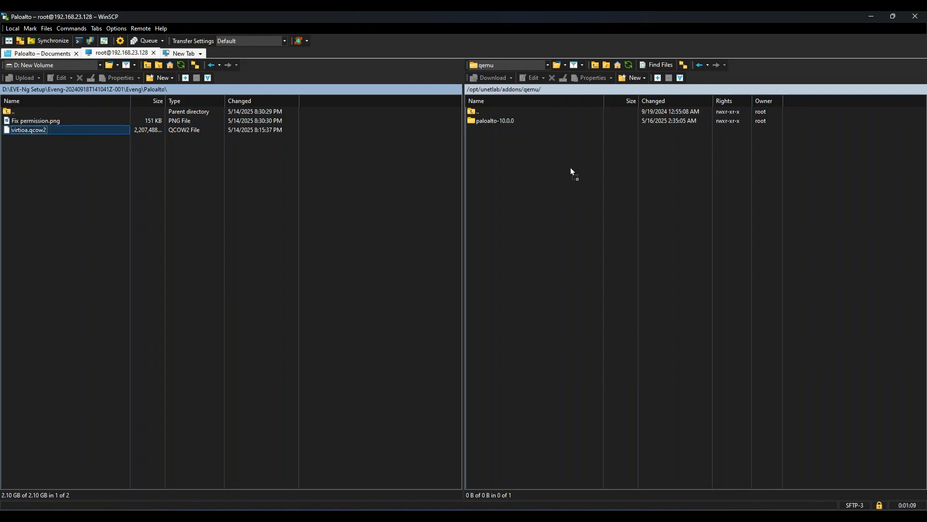
{"action": "mouse_move", "coordinate": [589, 238]}
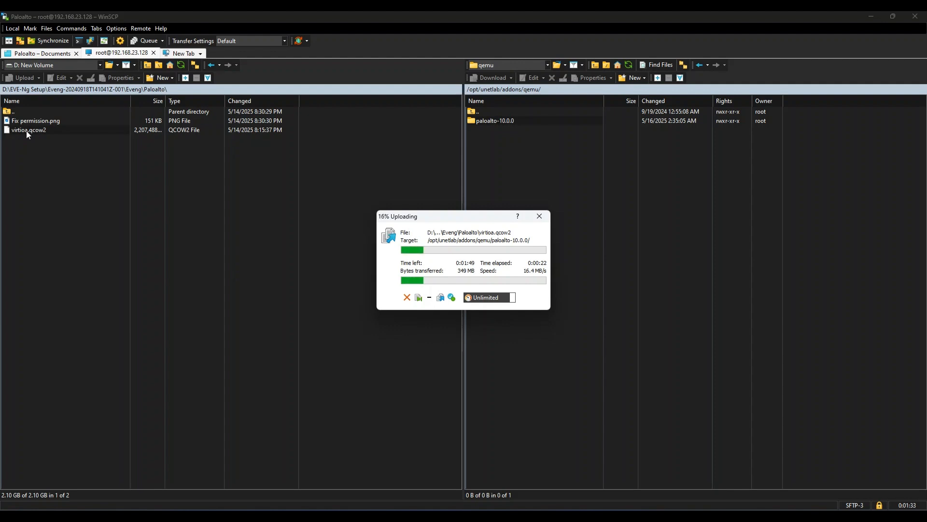
{"action": "mouse_move", "coordinate": [87, 137]}
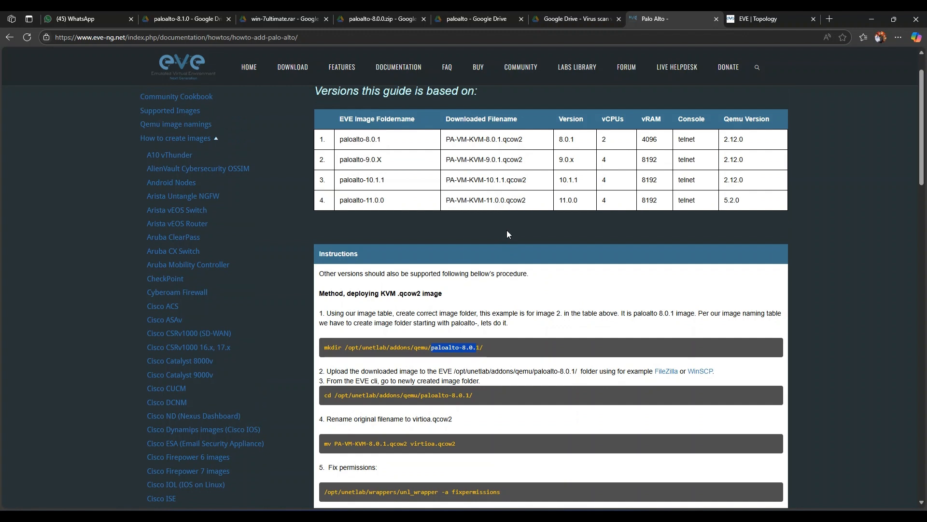
- Highlight the example folder name in the mkdir command and review the versions table
{"action": "double_click", "coordinate": [478, 200]}
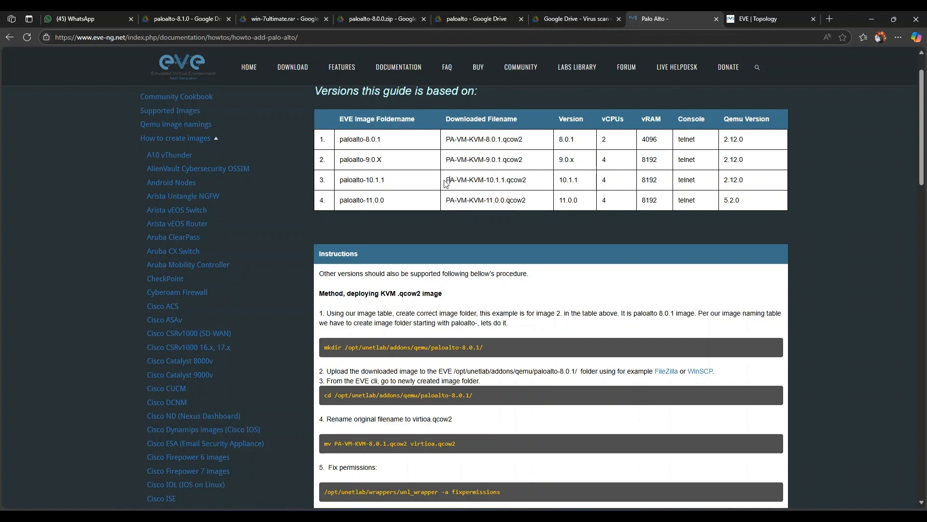
{"action": "double_click", "coordinate": [464, 179]}
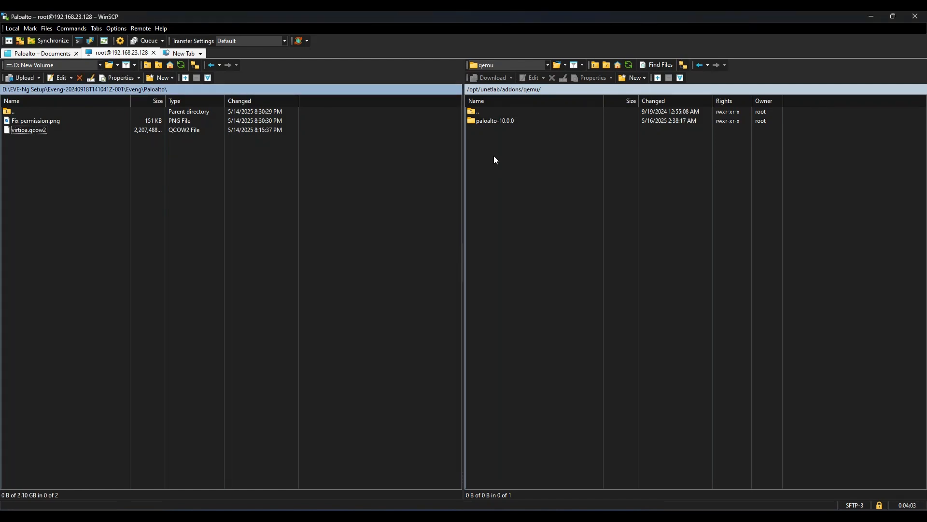
- Open remote paloalto-10.0.0 and compare virtioa.qcow2 against the local copy
{"action": "double_click", "coordinate": [495, 120]}
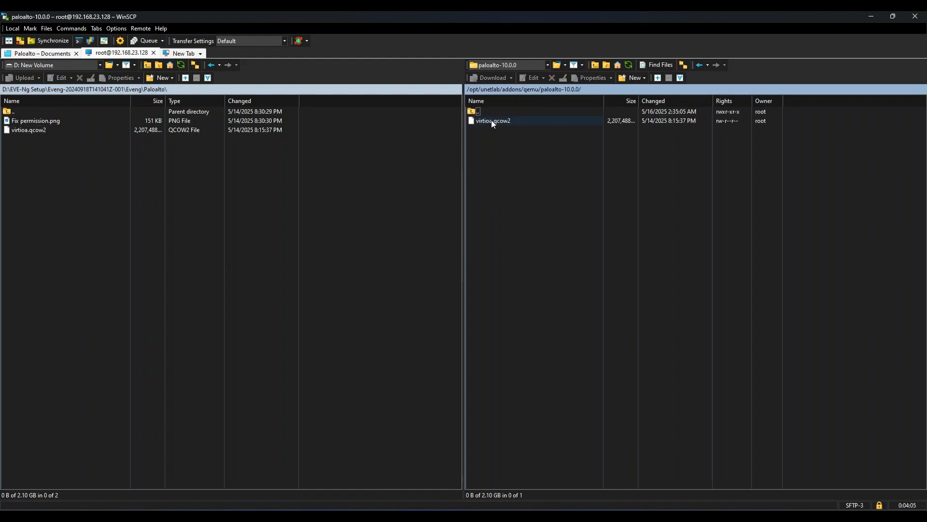
{"action": "left_click", "coordinate": [28, 129]}
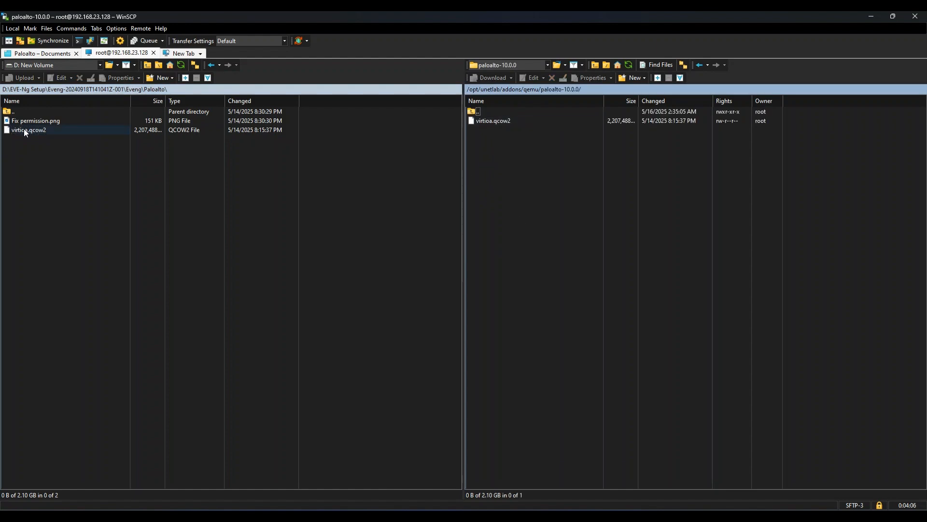
{"action": "left_click", "coordinate": [494, 121]}
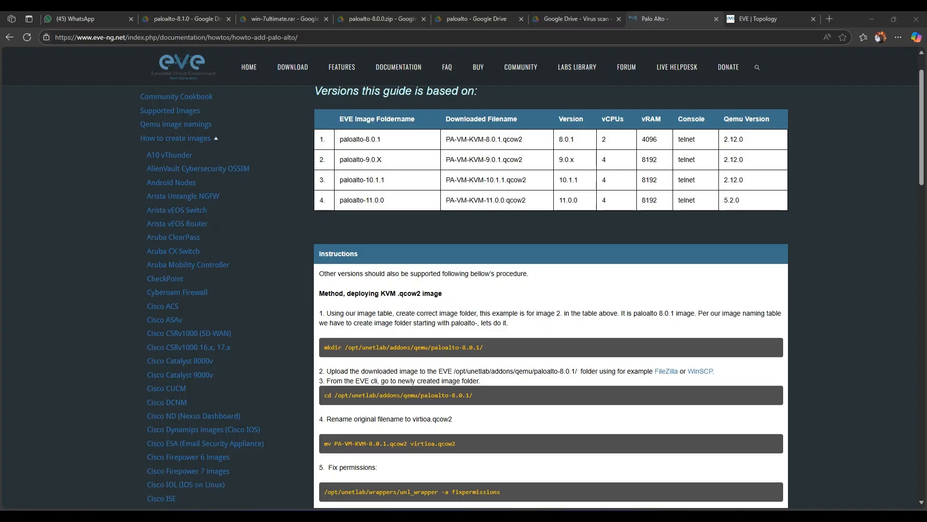
{"action": "scroll", "scroll_direction": "down", "scroll_amount": 3}
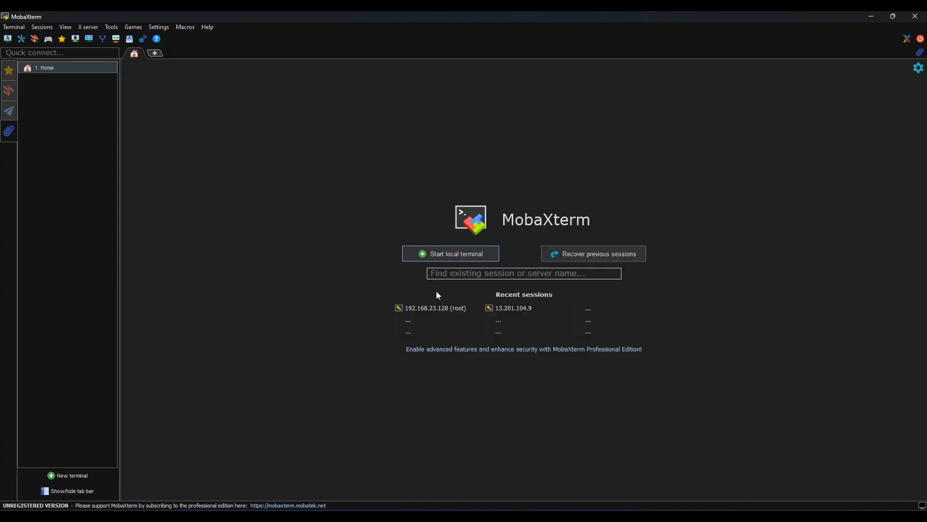
{"action": "mouse_move", "coordinate": [437, 314]}
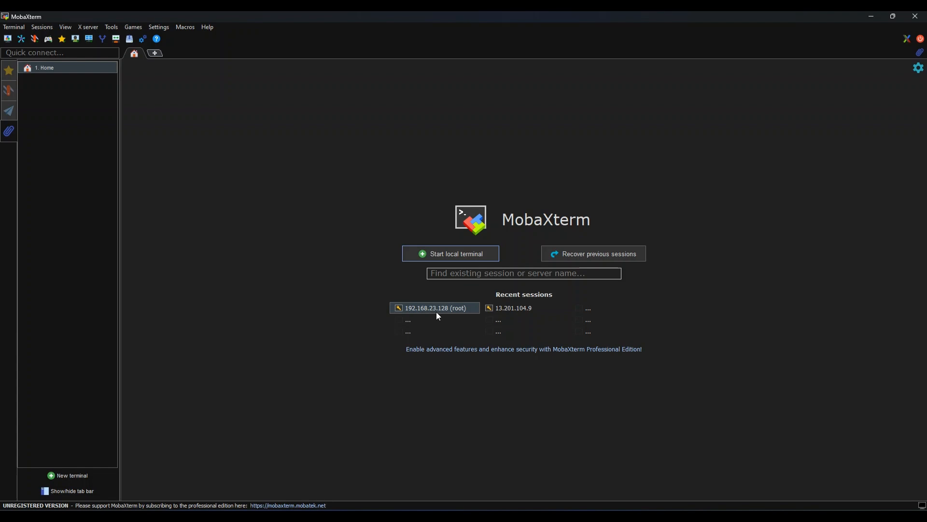
{"action": "mouse_move", "coordinate": [444, 314]}
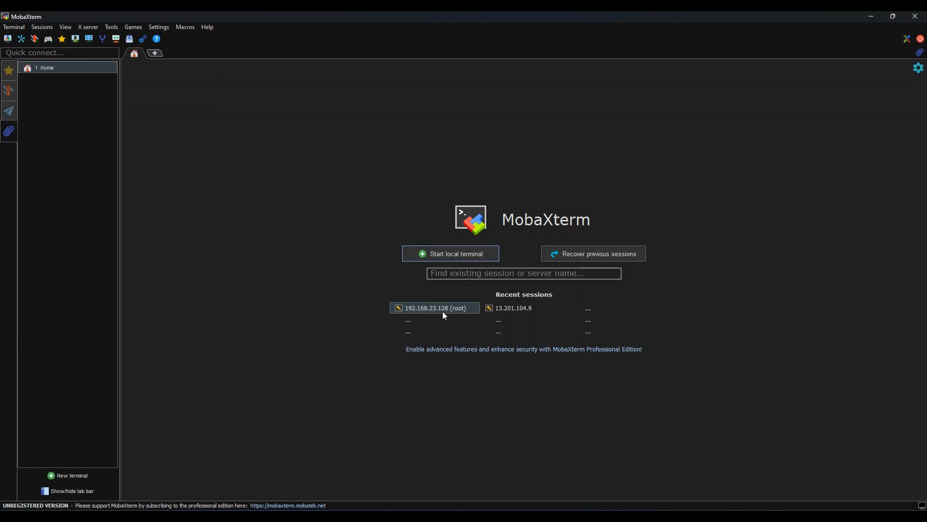
- Launch the saved MobaXterm SSH session to the EVE-NG server, declining to save the password
{"action": "double_click", "coordinate": [434, 307]}
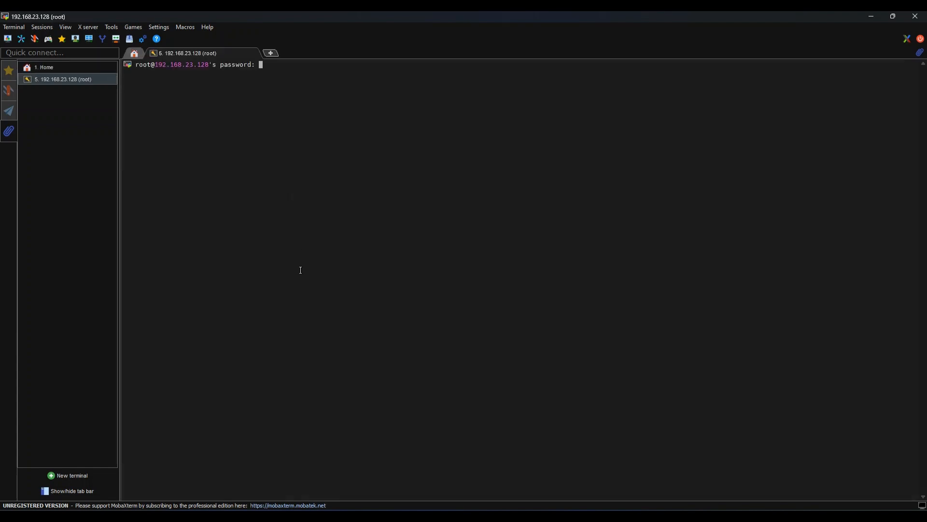
{"action": "mouse_move", "coordinate": [419, 229]}
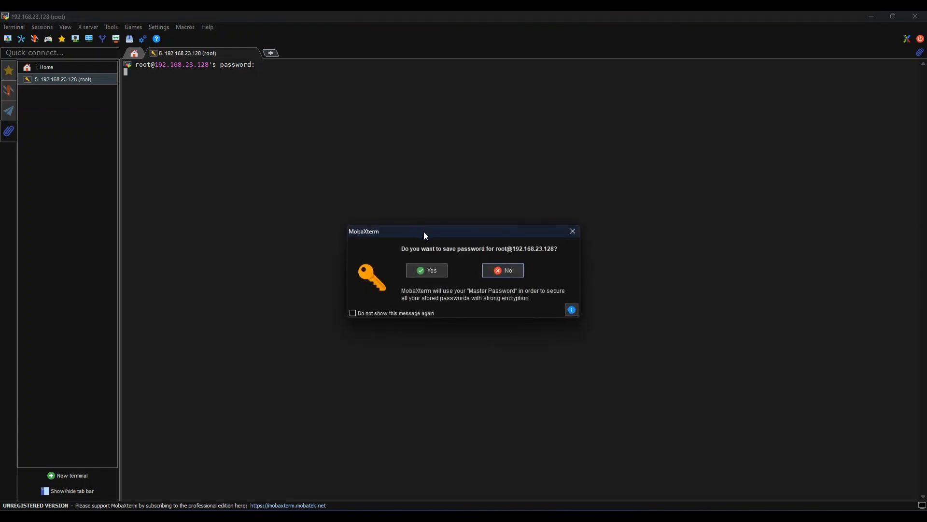
{"action": "left_click", "coordinate": [503, 270]}
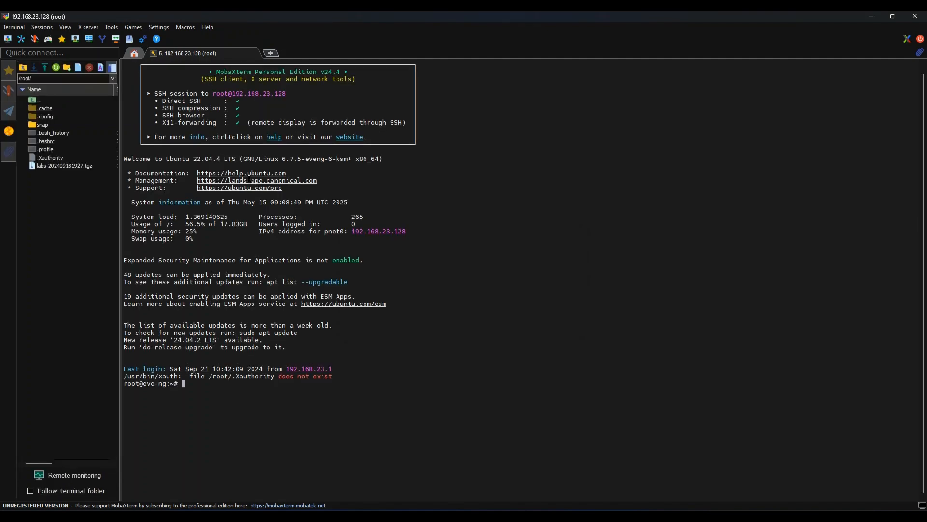
{"action": "key", "text": "Alt+Tab"}
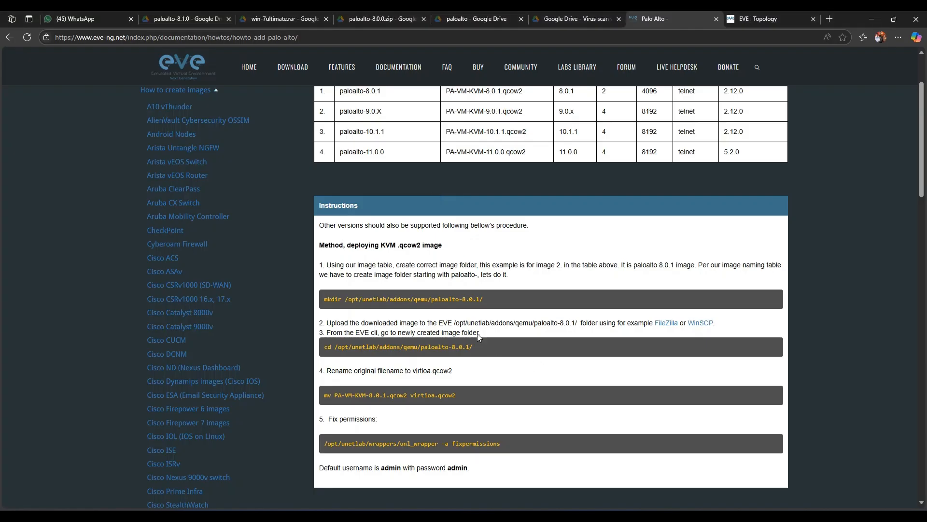
{"action": "mouse_move", "coordinate": [420, 349]}
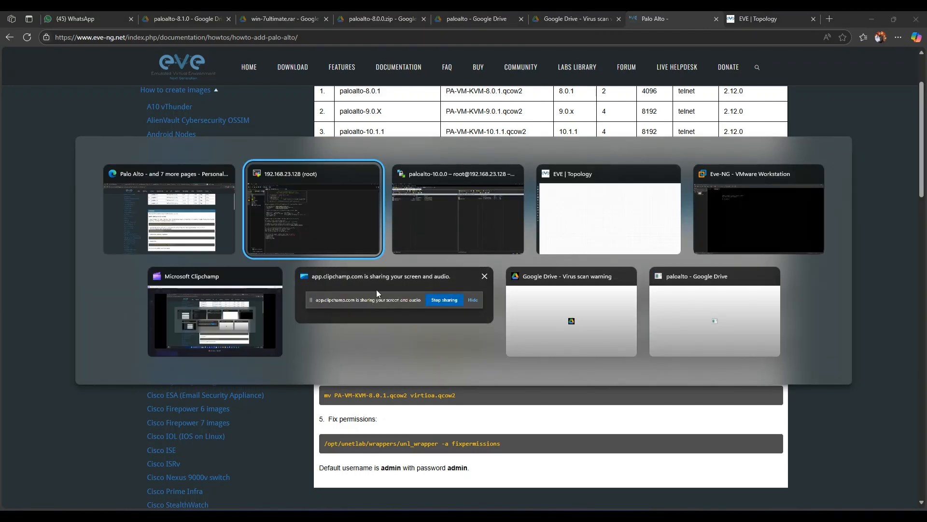
- Change into the paloalto-10.0.0/ folder and run ls to show virtioa.qcow2
{"action": "left_click", "coordinate": [312, 210]}
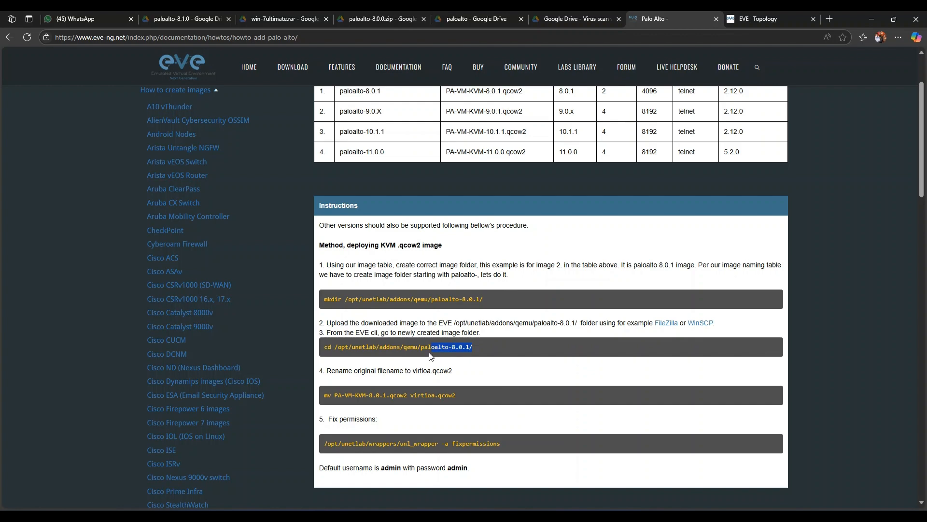
{"action": "right_click", "coordinate": [432, 346]}
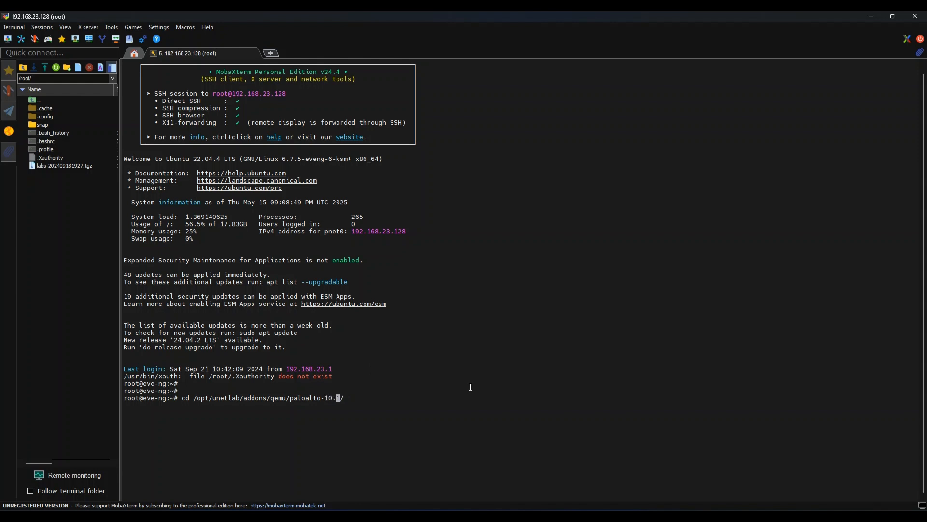
{"action": "type", "text": "0.01"}
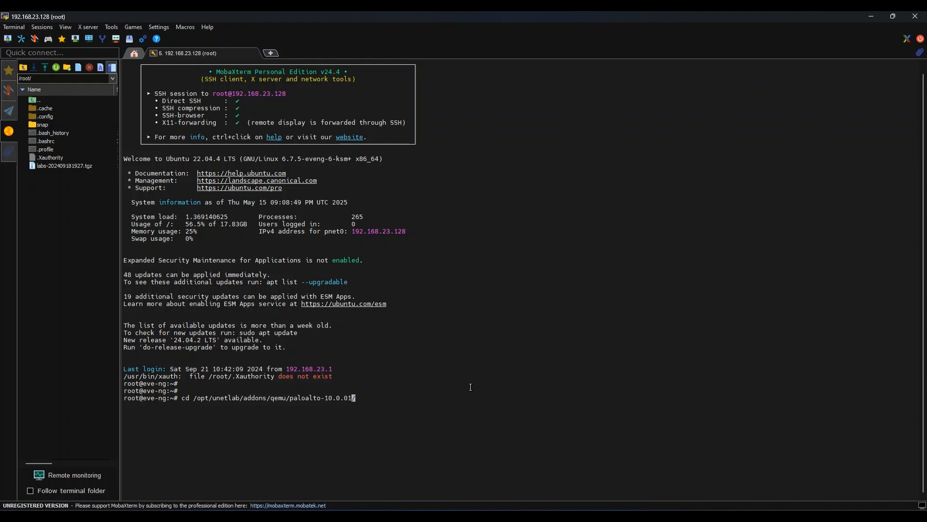
{"action": "key", "text": "BackSpace"}
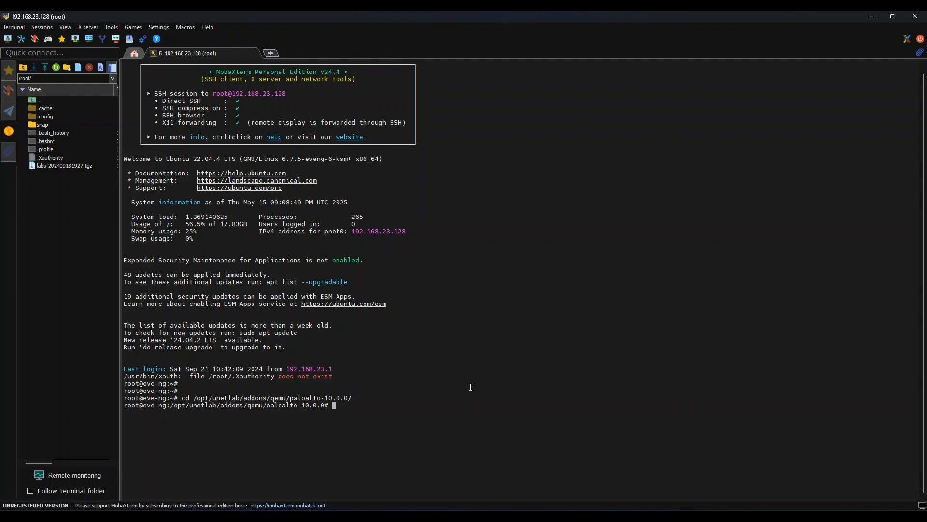
{"action": "type", "text": "ls"}
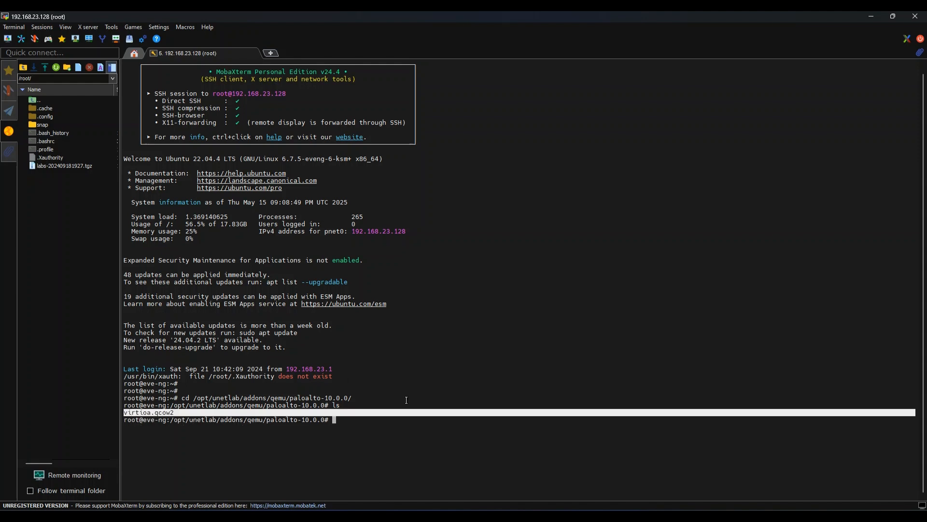
{"action": "mouse_move", "coordinate": [480, 382]}
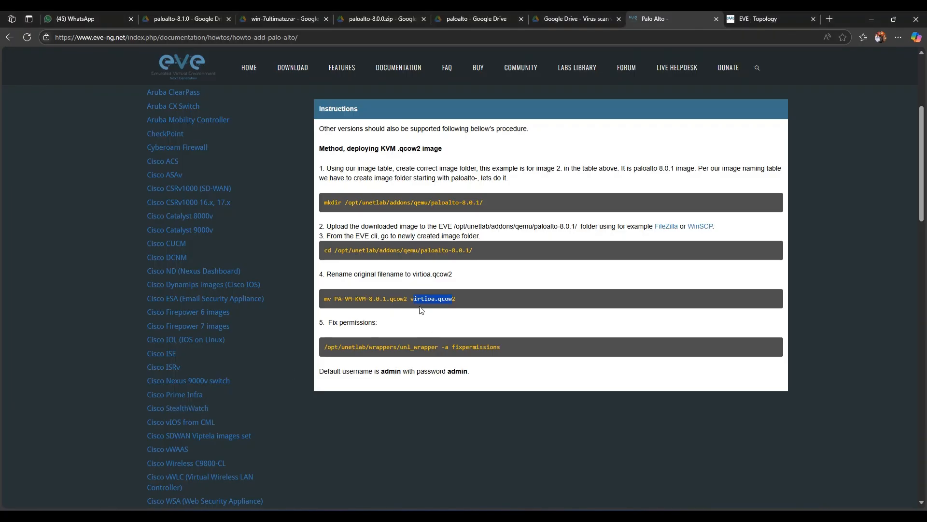
- Select the unl_wrapper fixpermissions command in step 5 of the Palo Alto how-to page
{"action": "double_click", "coordinate": [434, 299]}
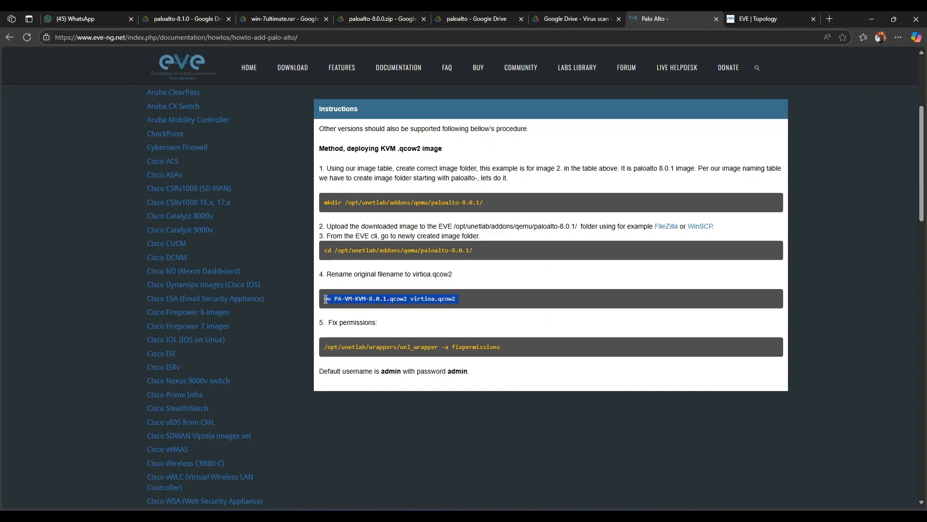
{"action": "left_click", "coordinate": [472, 300]}
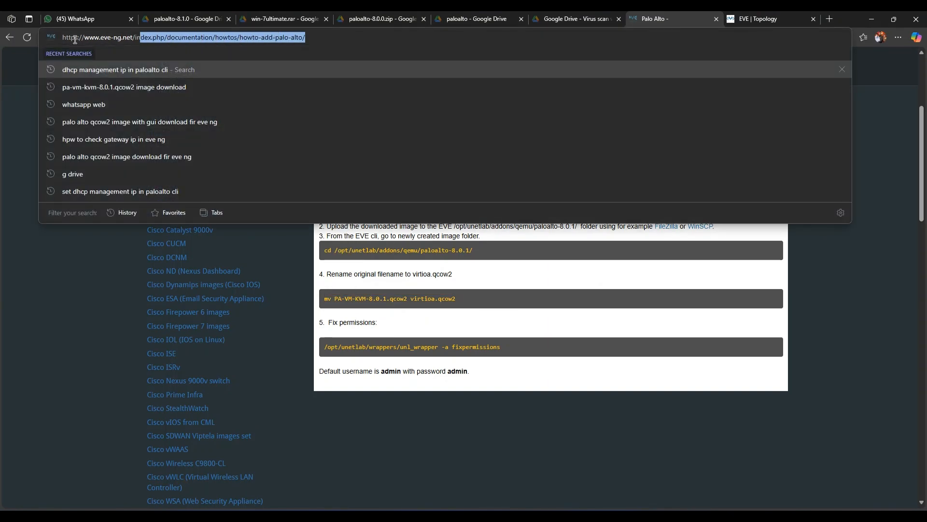
{"action": "left_click", "coordinate": [473, 216]}
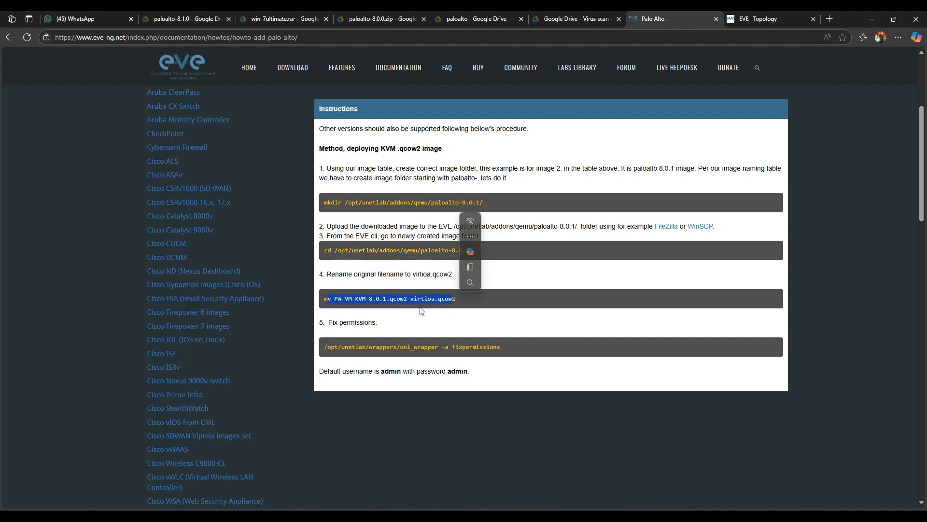
{"action": "left_click", "coordinate": [409, 360]}
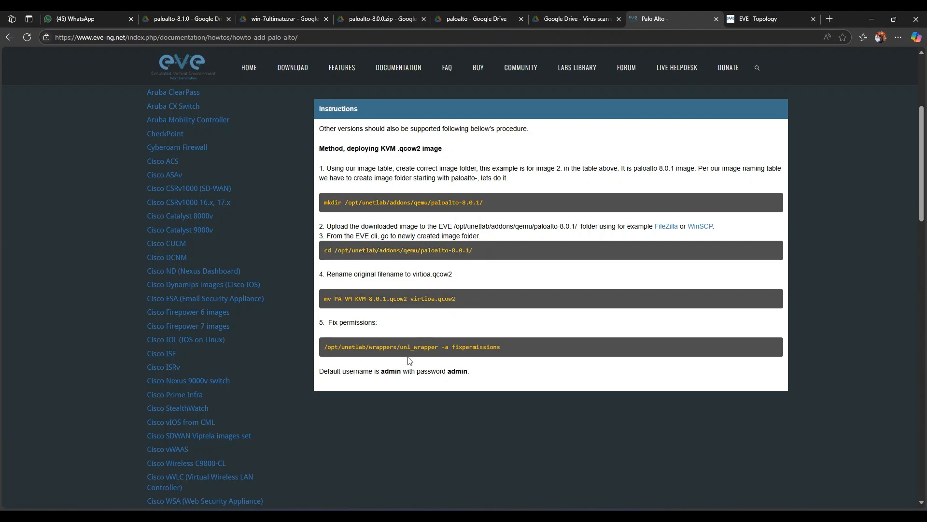
{"action": "left_click_drag", "start_coordinate": [324, 346], "coordinate": [500, 347]}
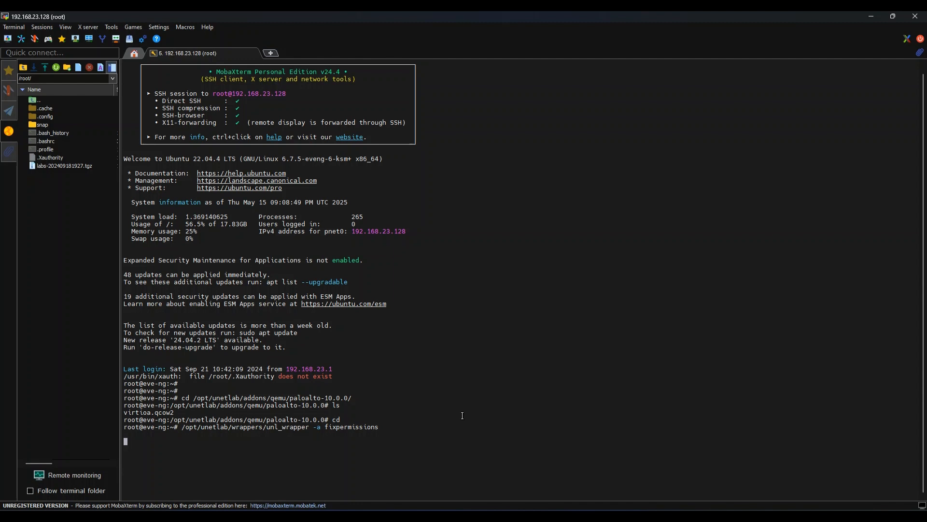
{"action": "mouse_move", "coordinate": [444, 405]}
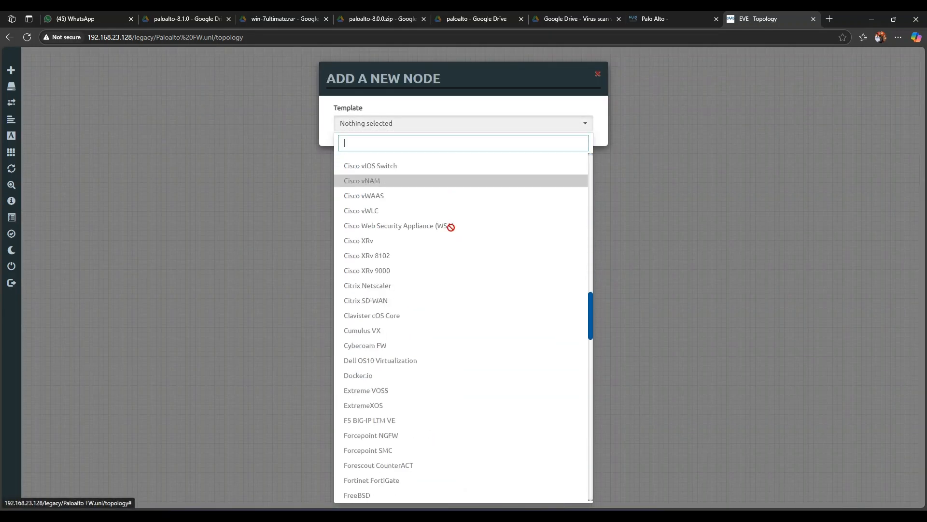
- Add a Palo Alto template node with image paloalto-10.0.0 to the lab
{"action": "scroll", "scroll_direction": "down", "scroll_amount": 3}
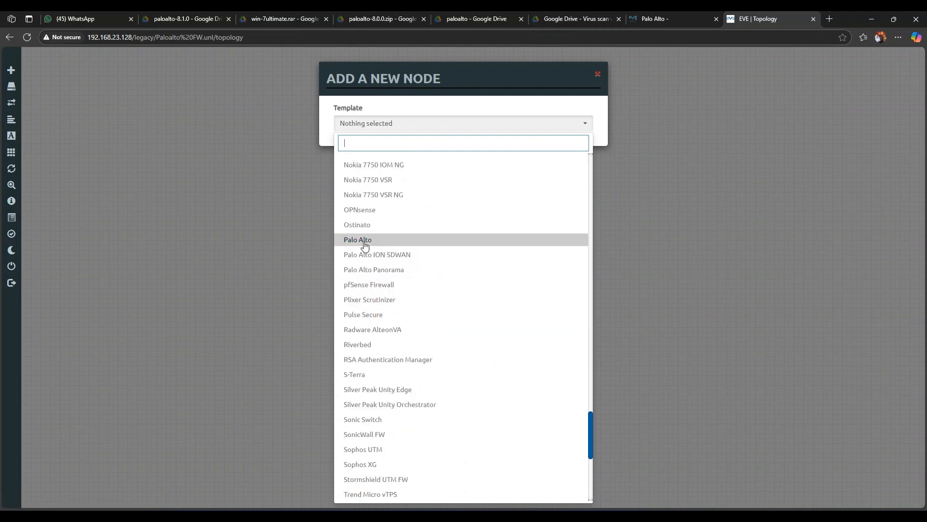
{"action": "left_click", "coordinate": [358, 240]}
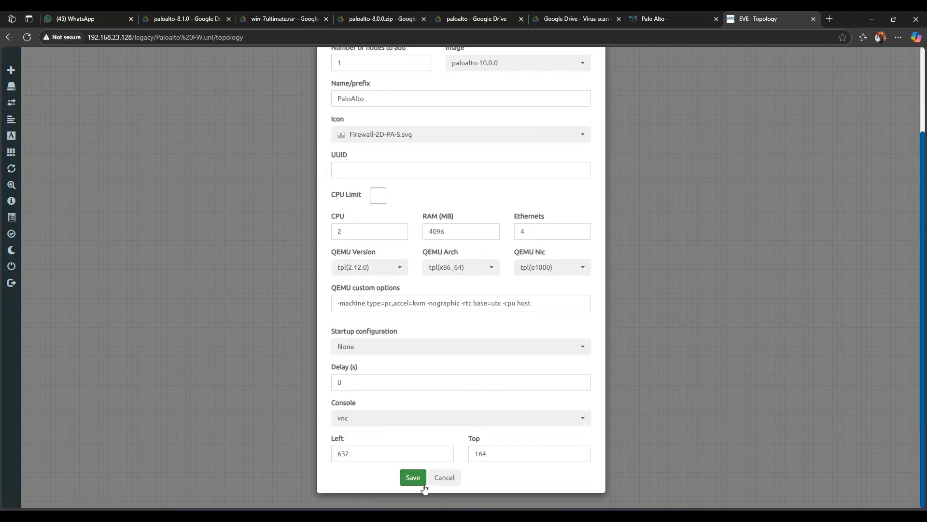
{"action": "left_click", "coordinate": [413, 478]}
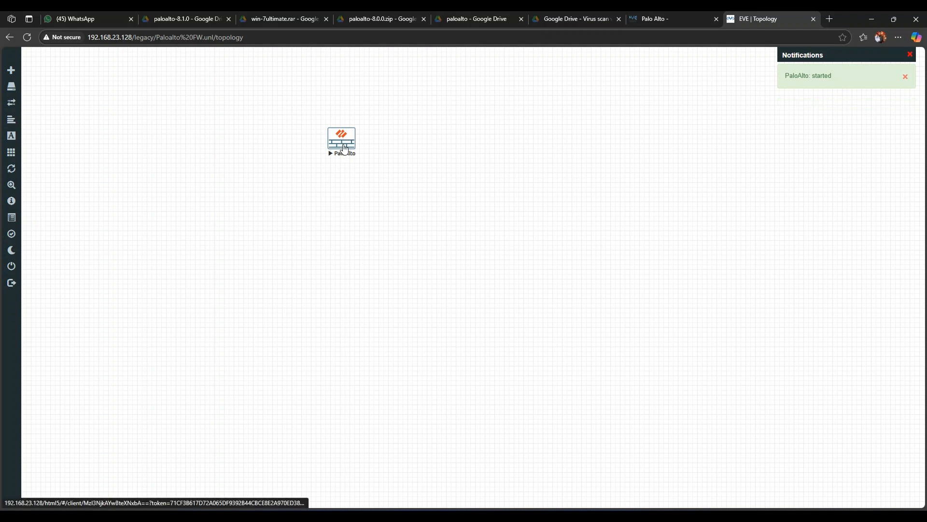
- Open the PaloAlto node's HTML5 console from the topology canvas
{"action": "double_click", "coordinate": [342, 141]}
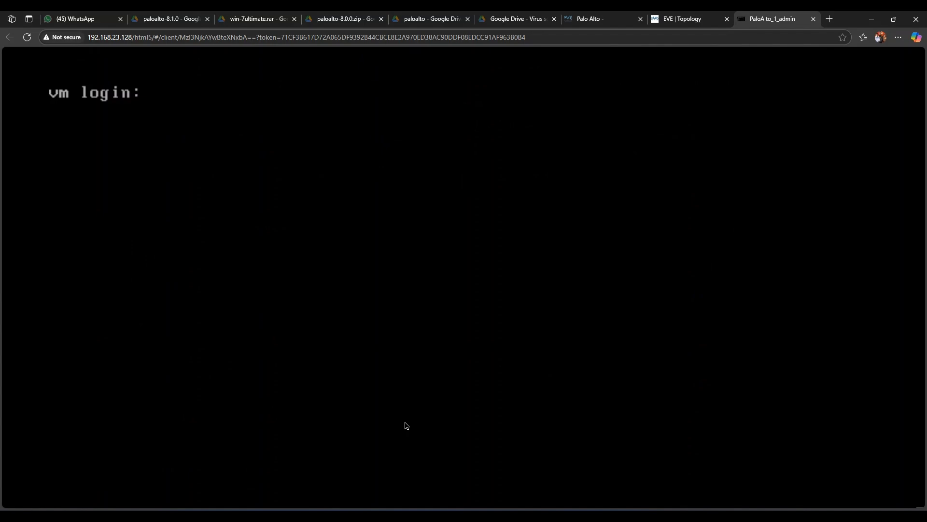
- Log in to the PaloAlto console as admin, which gets rejected
{"action": "type", "text": "admin"}
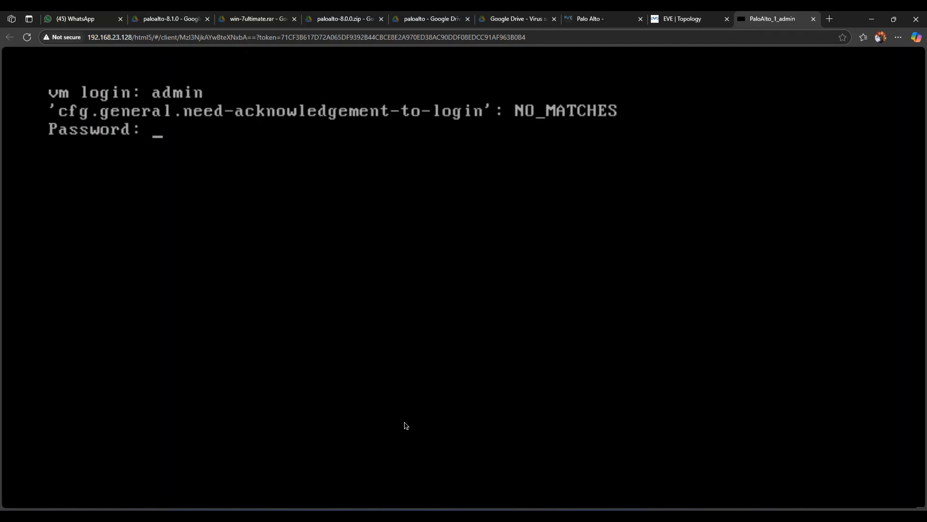
{"action": "key", "text": "Enter"}
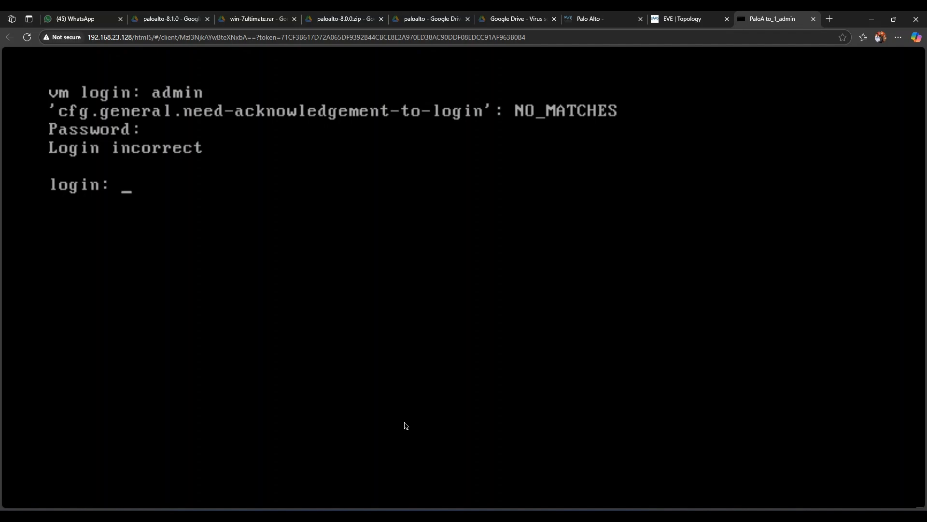
{"action": "mouse_move", "coordinate": [668, 28]}
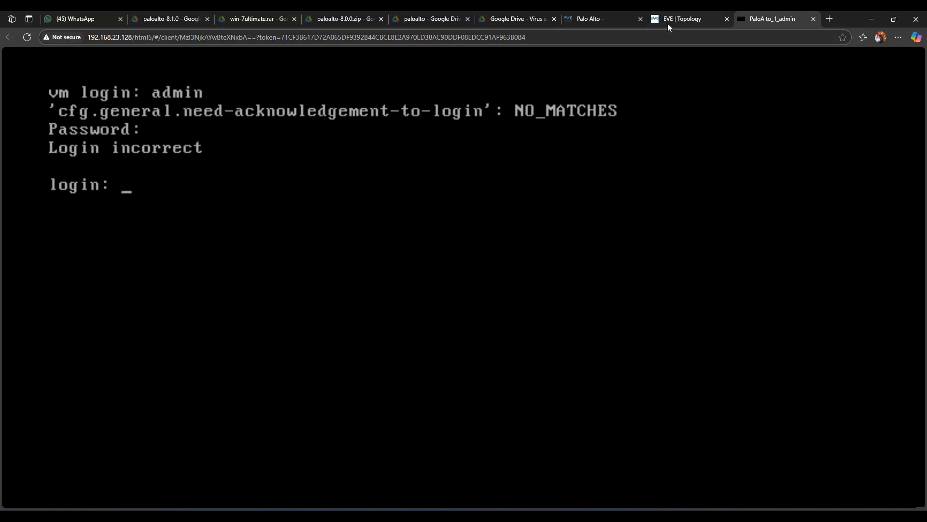
- Switch back to the EVE | Topology tab showing the Paloalto FW lab
{"action": "left_click", "coordinate": [687, 19]}
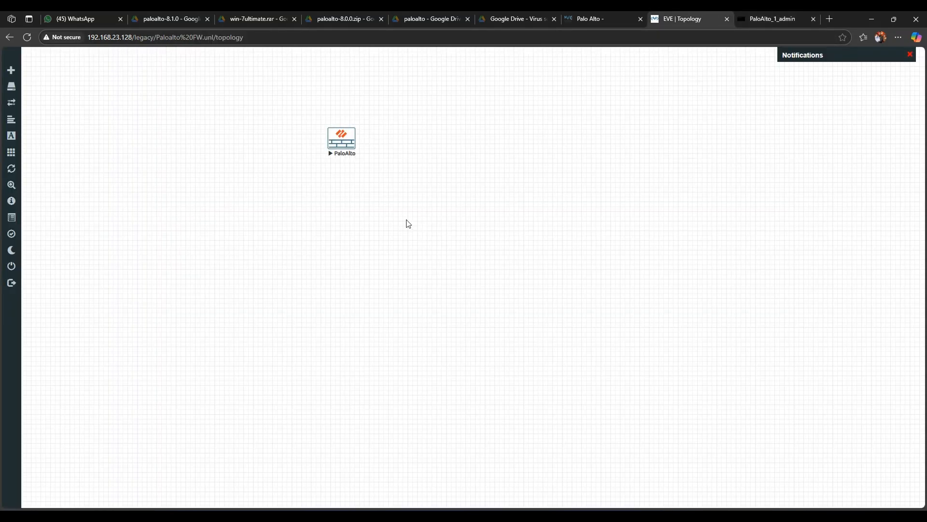
{"action": "mouse_move", "coordinate": [348, 148]}
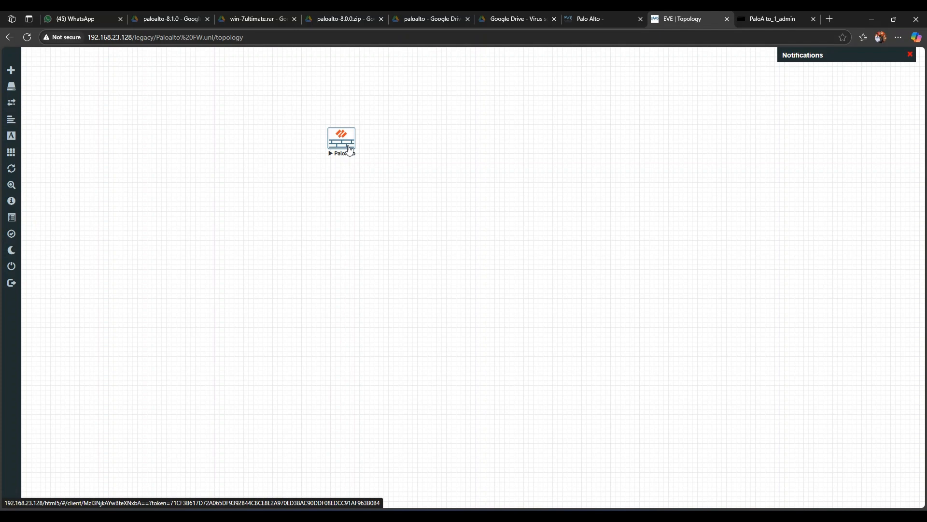
{"action": "mouse_move", "coordinate": [307, 218]}
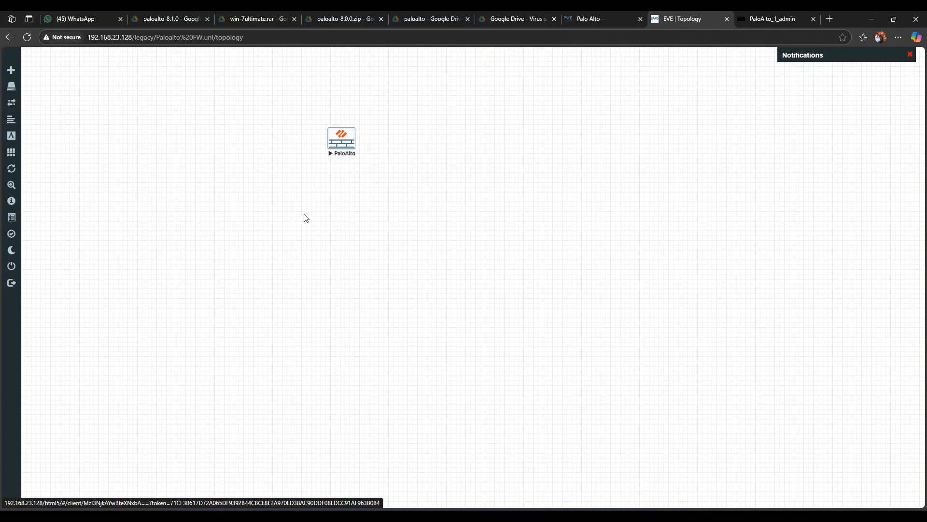
{"action": "mouse_move", "coordinate": [310, 225]}
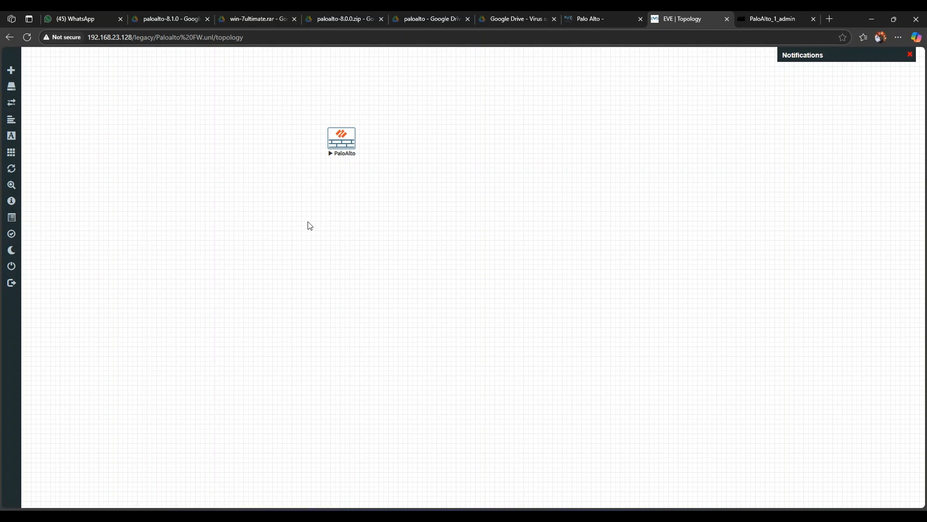